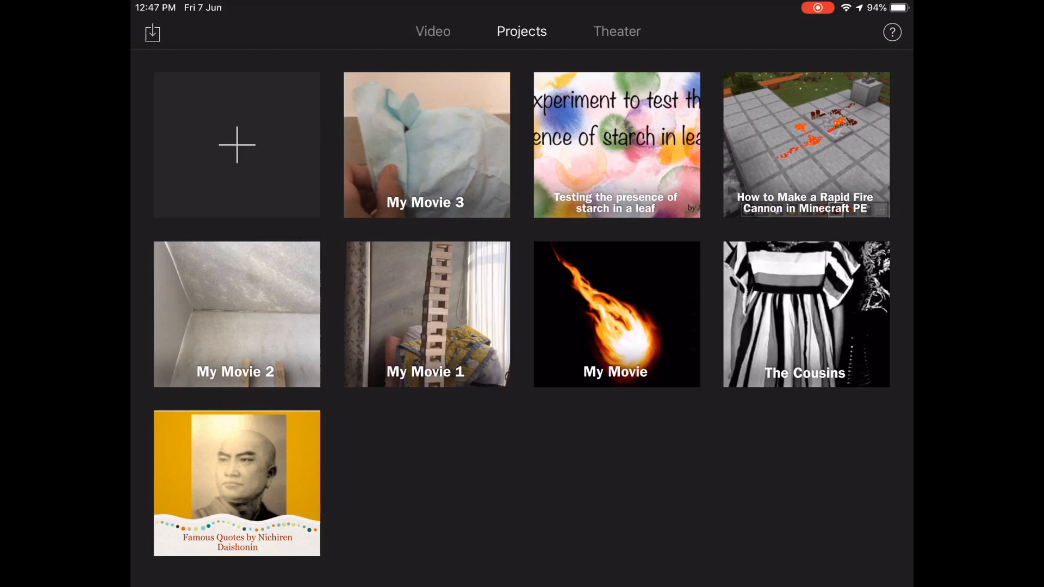
# Glance at Theater, return to Projects and start a new project.
pyautogui.click(615, 31)
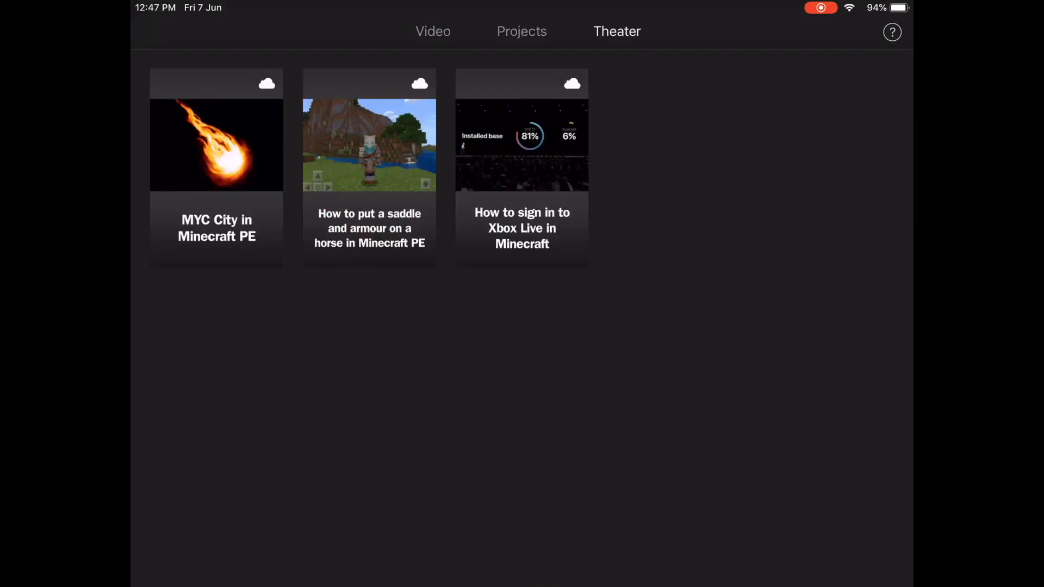
pyautogui.click(521, 30)
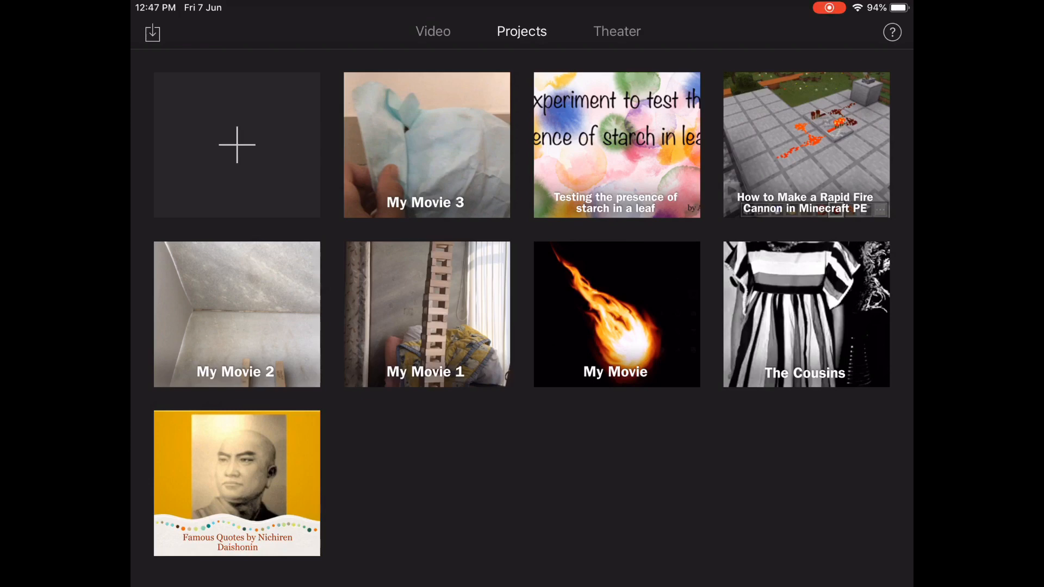
pyautogui.click(236, 144)
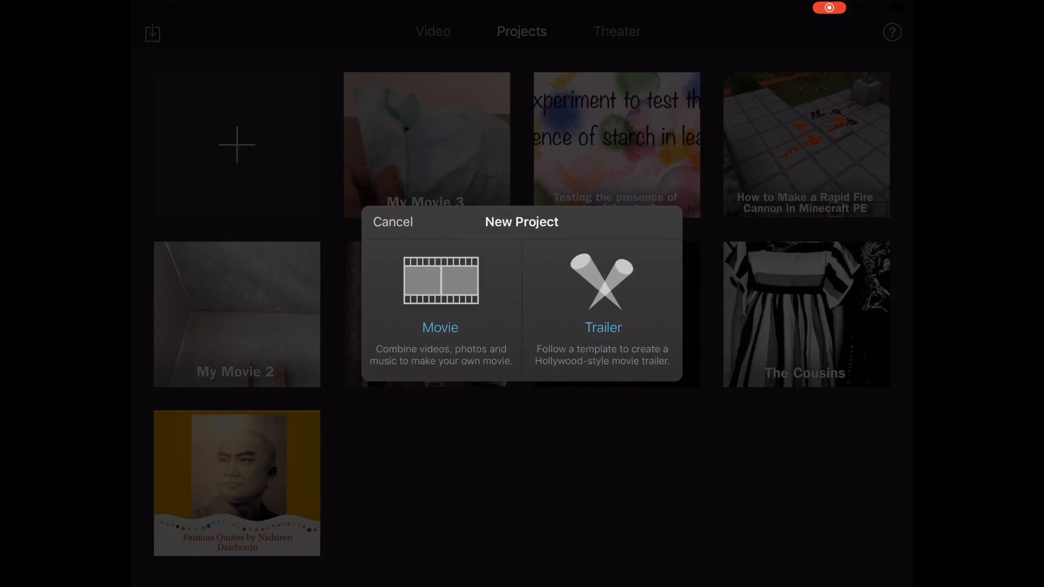
# Restart the new project as a Movie and scroll Moments to pick twelve clips and photos.
pyautogui.click(392, 222)
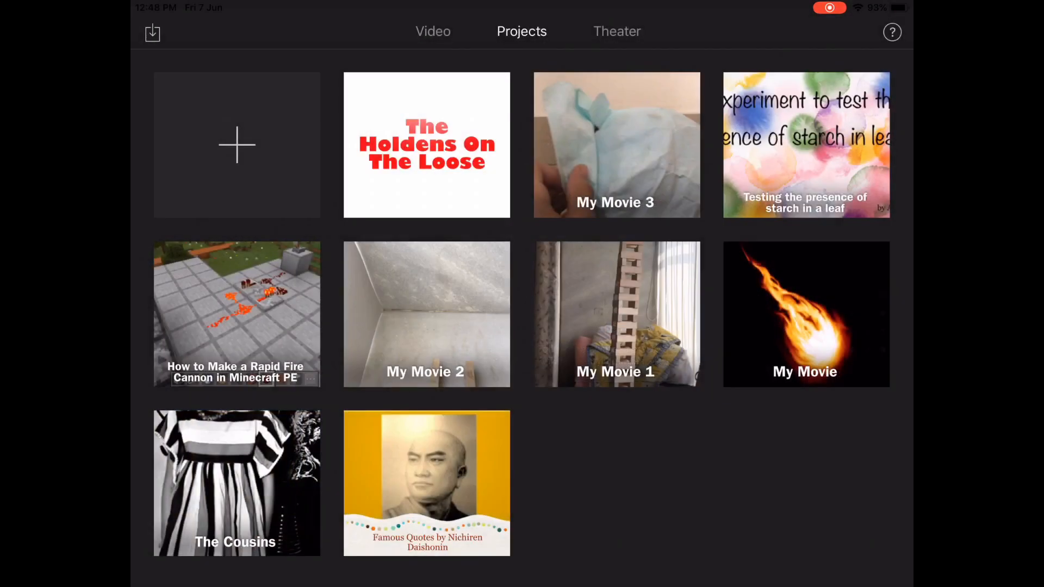
pyautogui.click(236, 145)
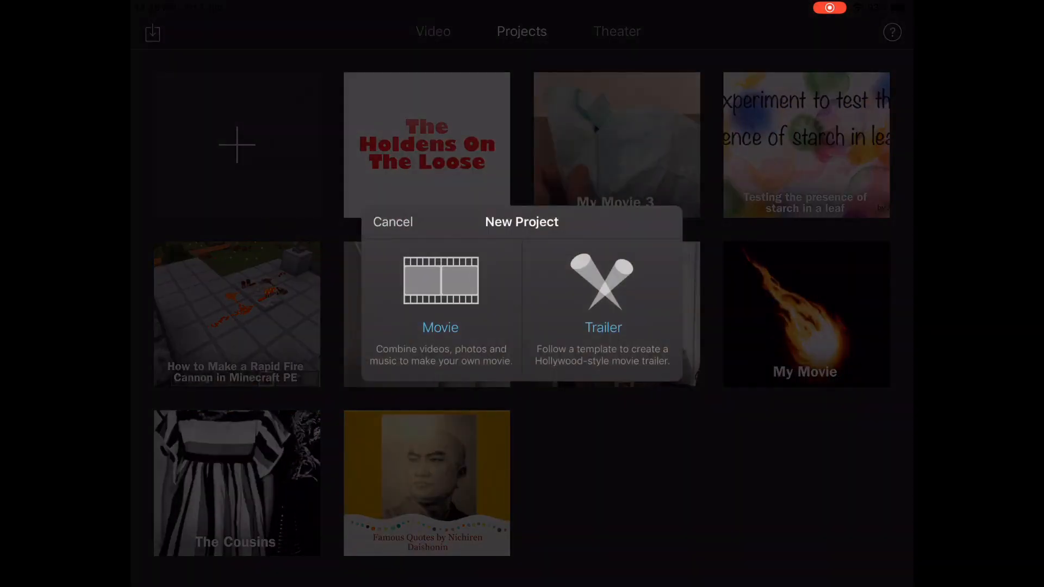
pyautogui.click(439, 307)
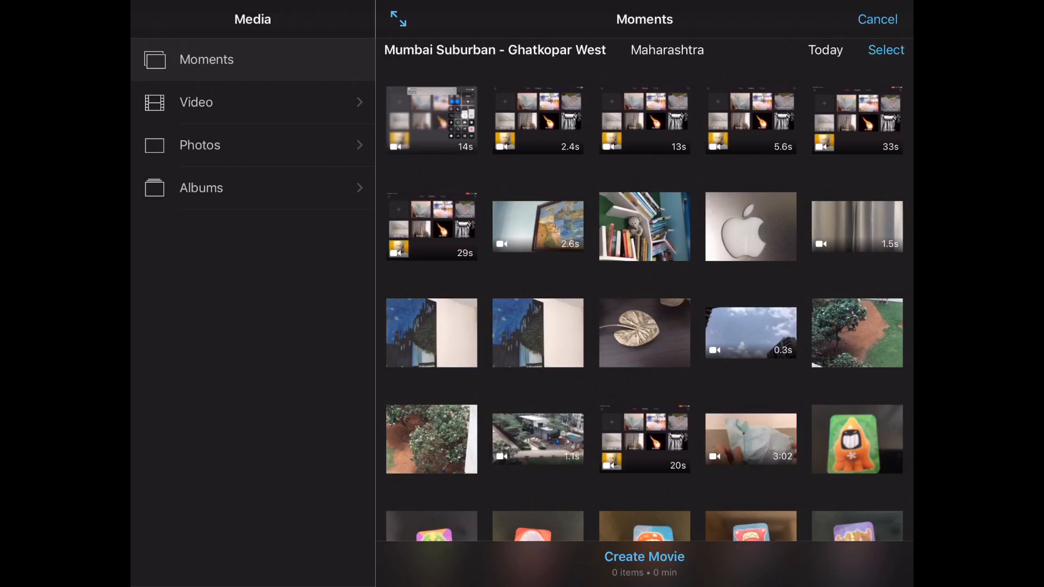
pyautogui.scroll(3)
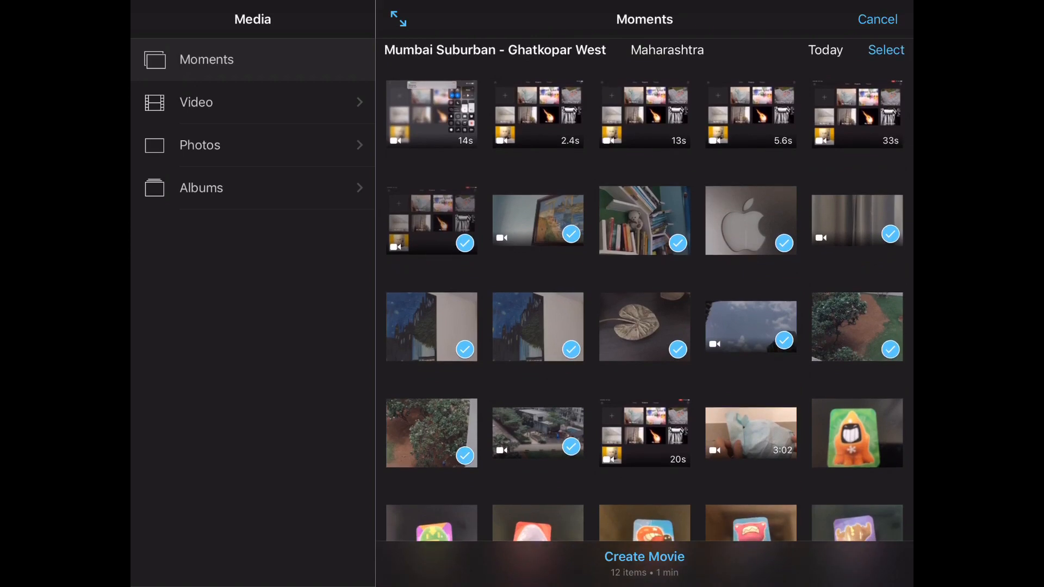
# Create My Movie 4 from the twelve items, play it briefly and close the audio browser.
pyautogui.click(644, 557)
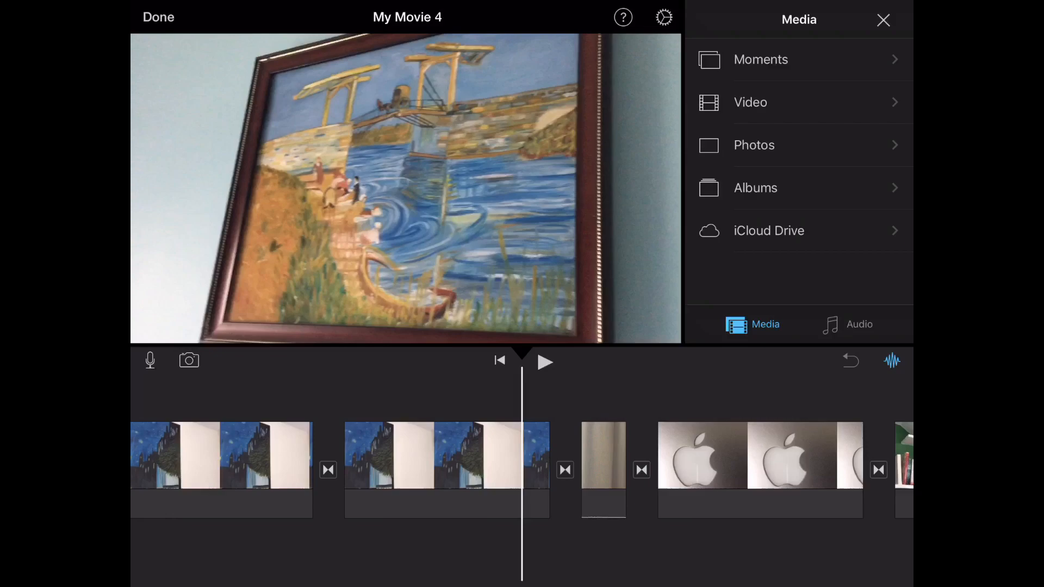
pyautogui.click(545, 360)
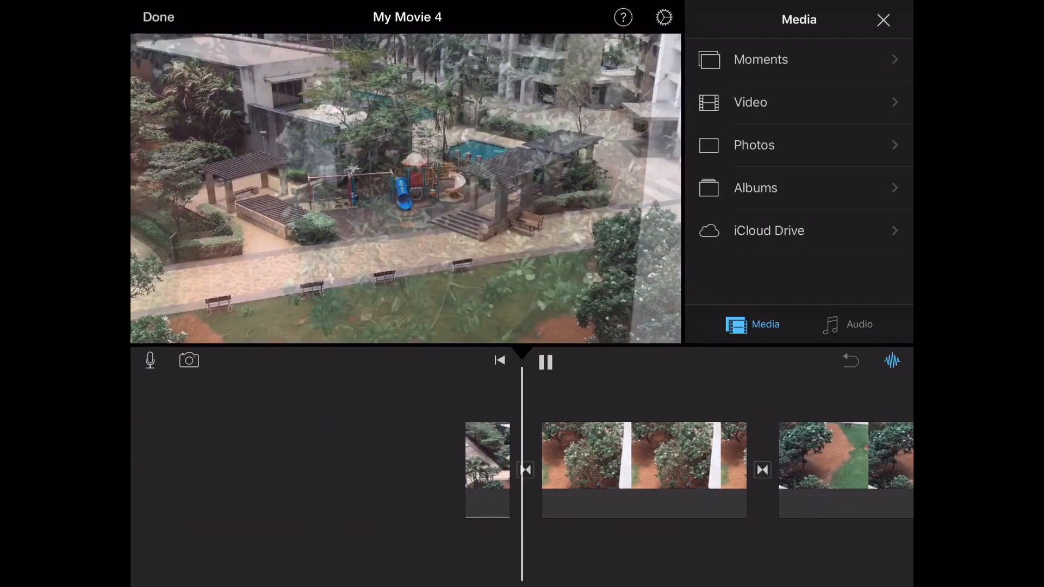
pyautogui.click(858, 324)
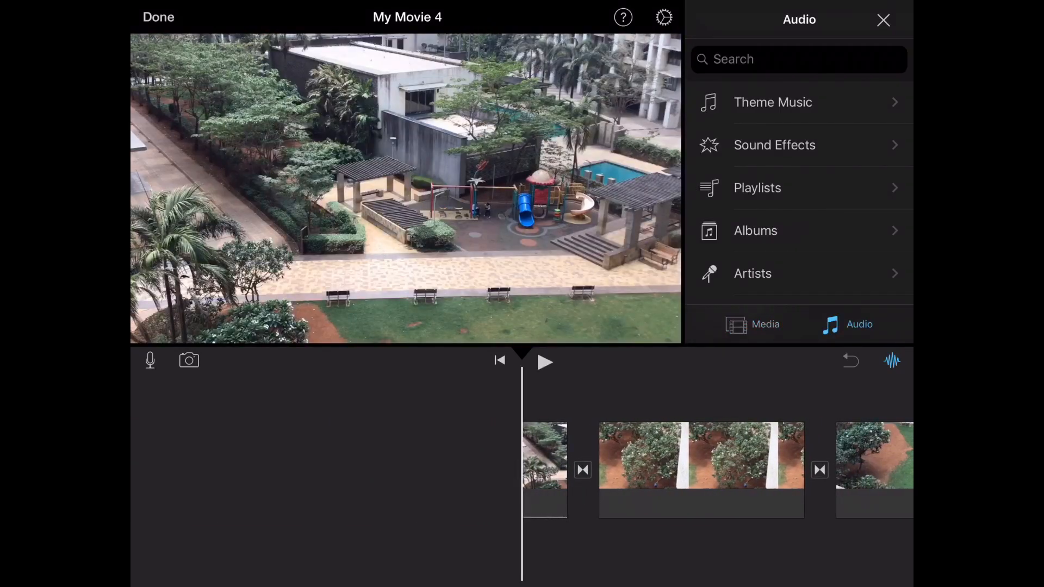
pyautogui.click(883, 20)
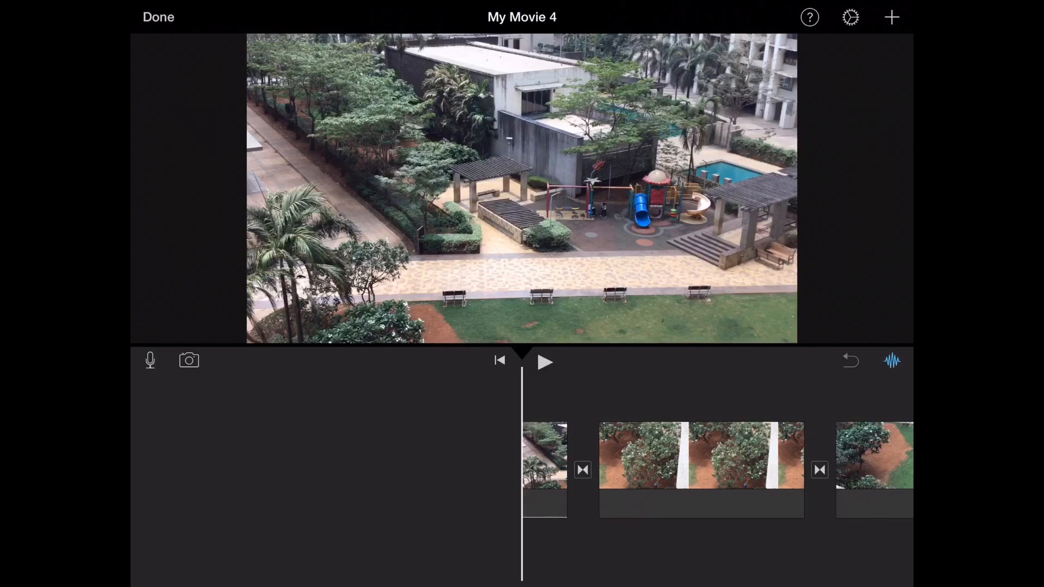
# Show the All photos album and switch one timeline transition to a straight cut.
pyautogui.click(890, 16)
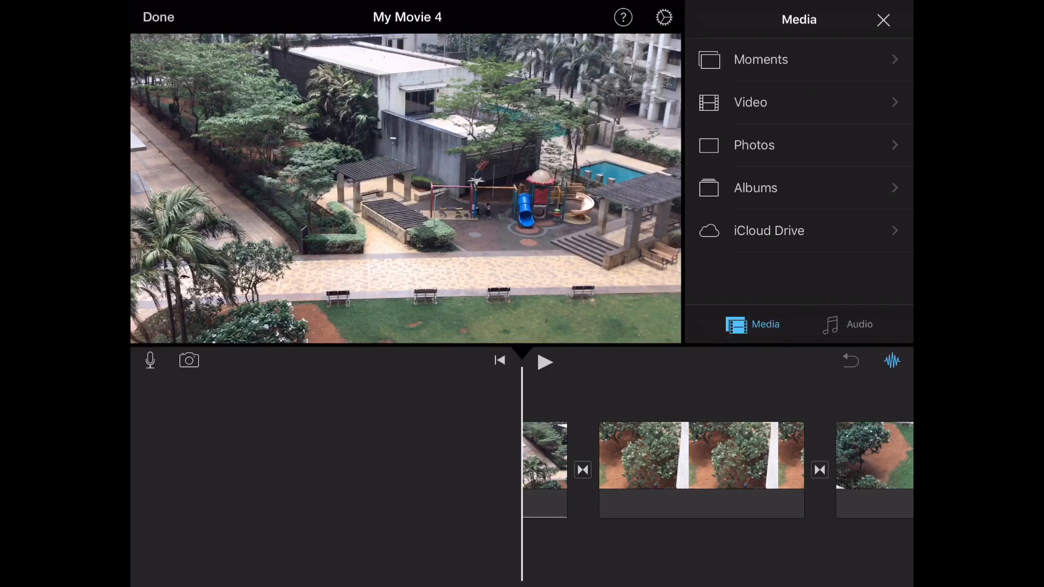
pyautogui.click(753, 145)
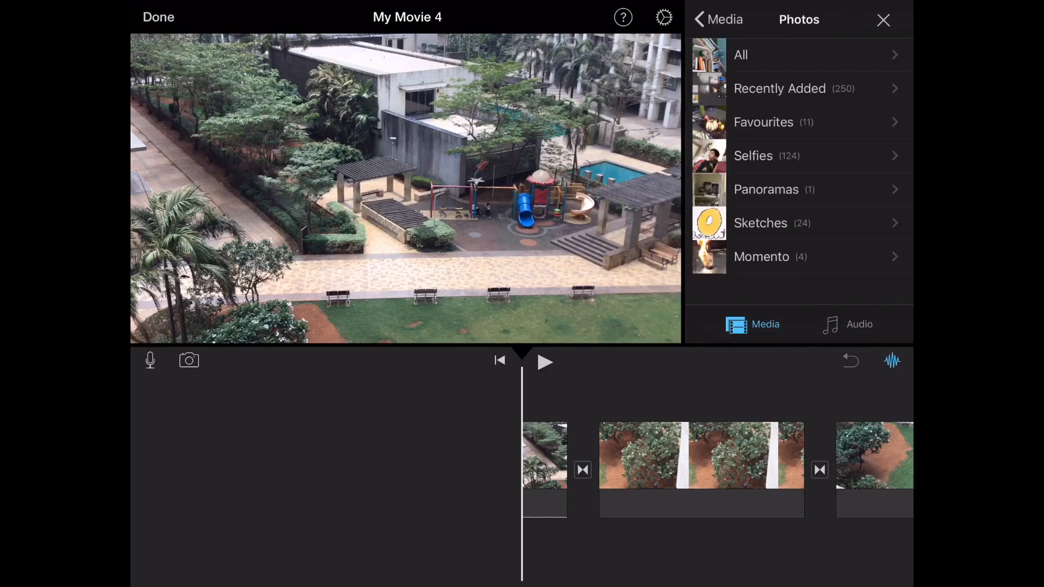
pyautogui.click(740, 54)
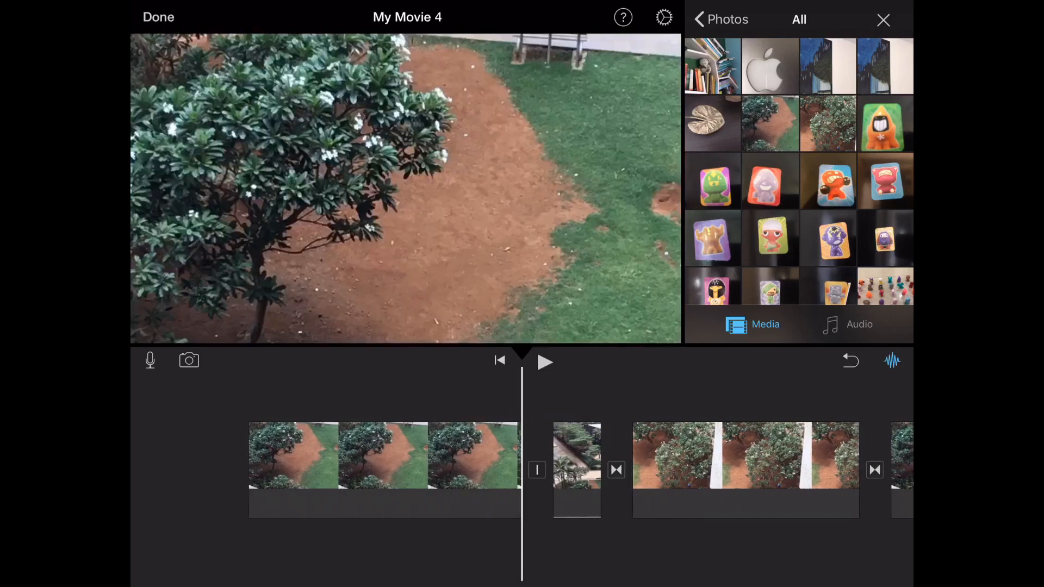
pyautogui.click(382, 456)
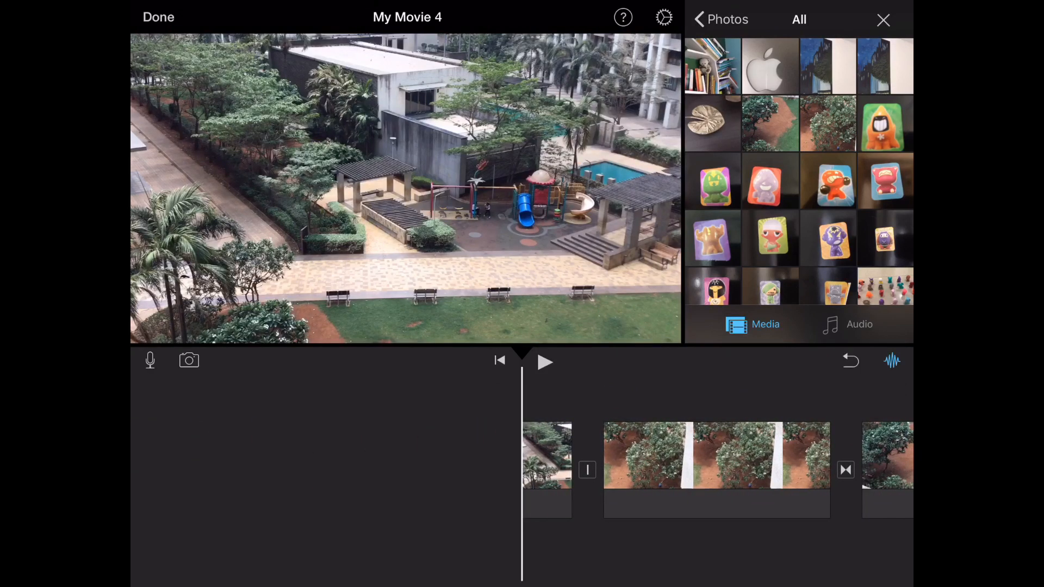
# Add the Bright theme music beneath the clips, stop its preview and close the browser.
pyautogui.click(859, 324)
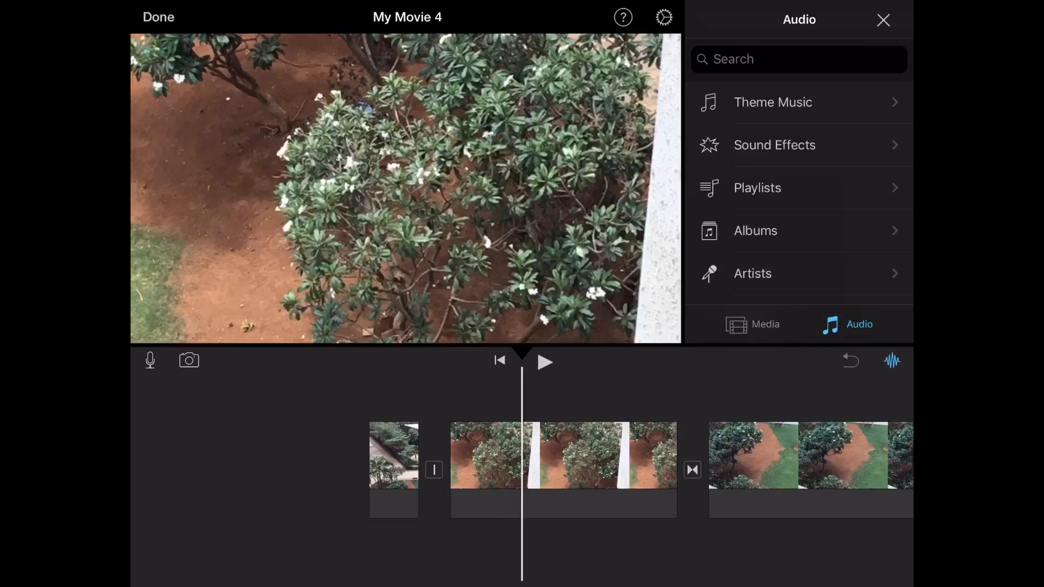
pyautogui.hscroll(3)
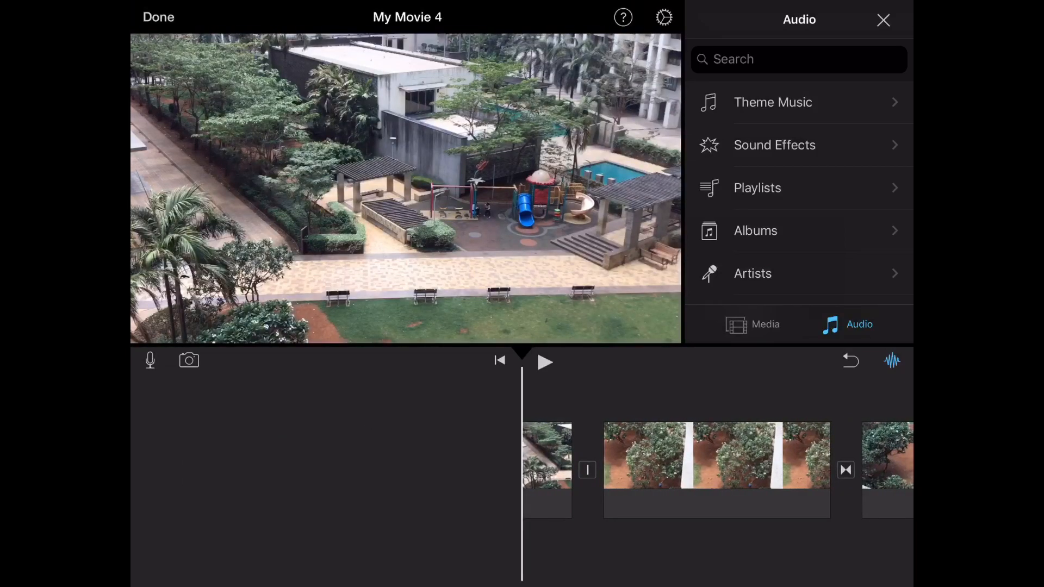
pyautogui.click(773, 102)
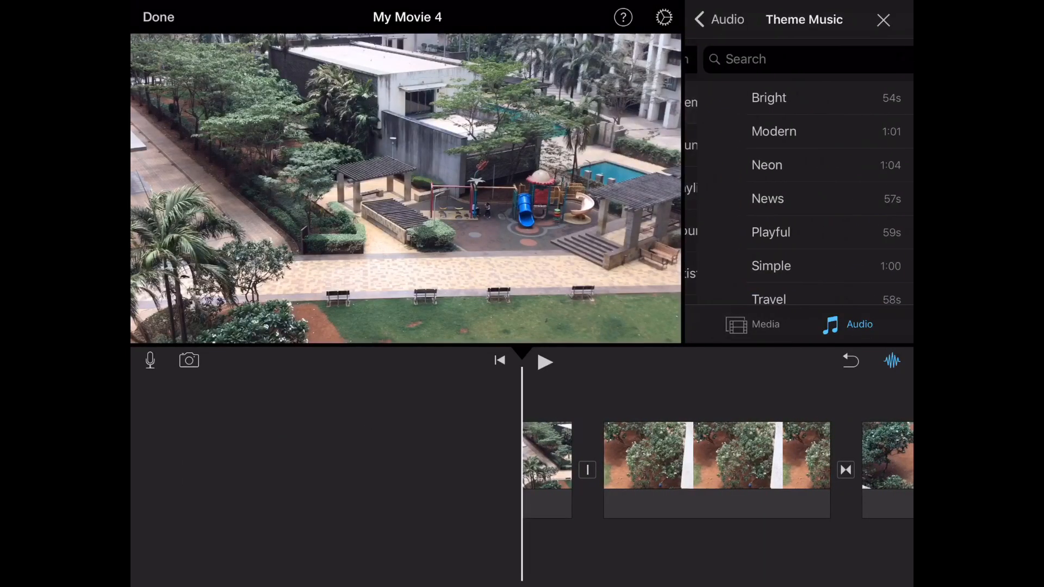
pyautogui.click(769, 98)
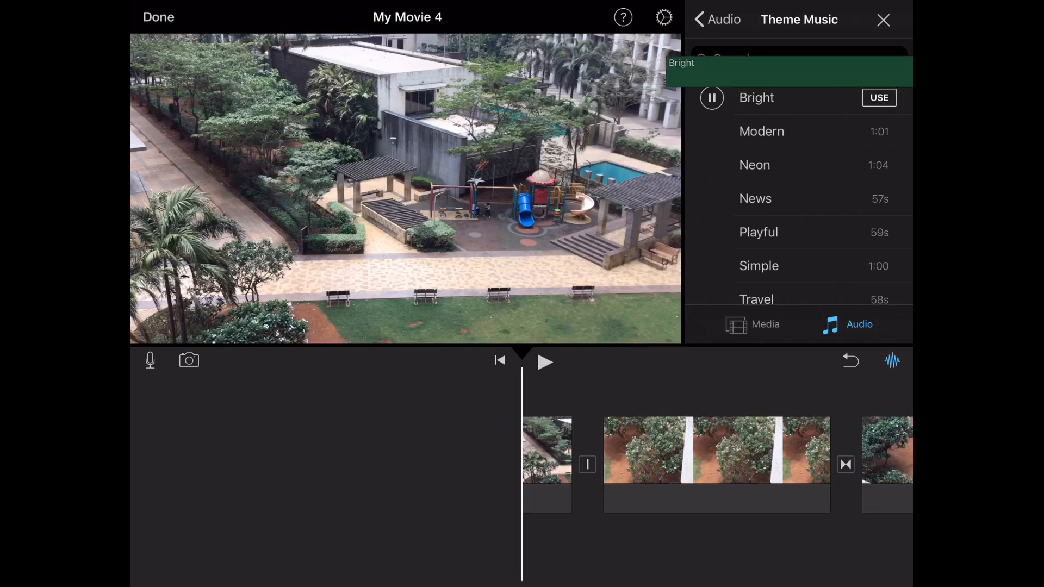
pyautogui.click(878, 97)
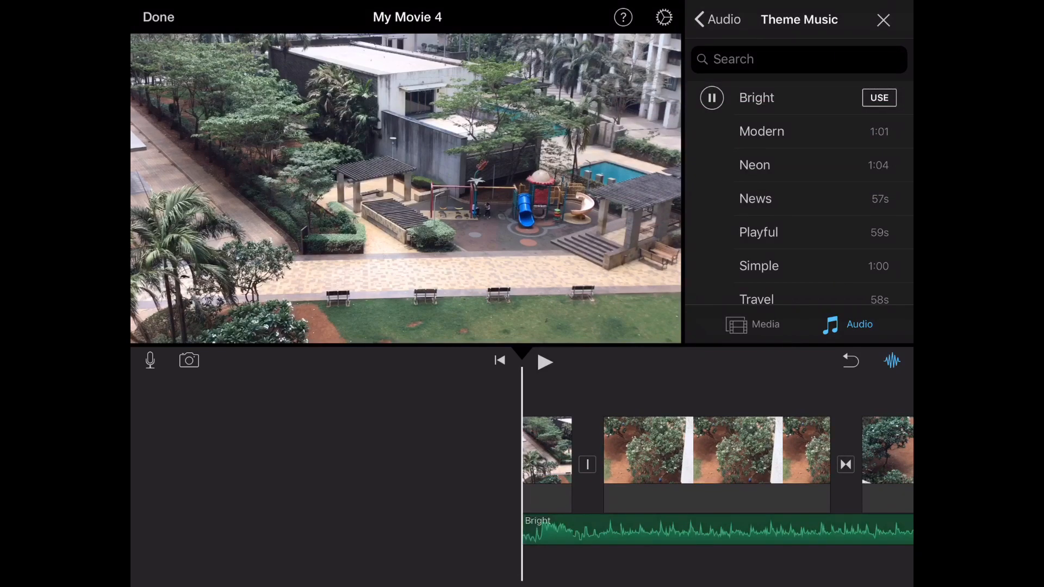
pyautogui.click(711, 98)
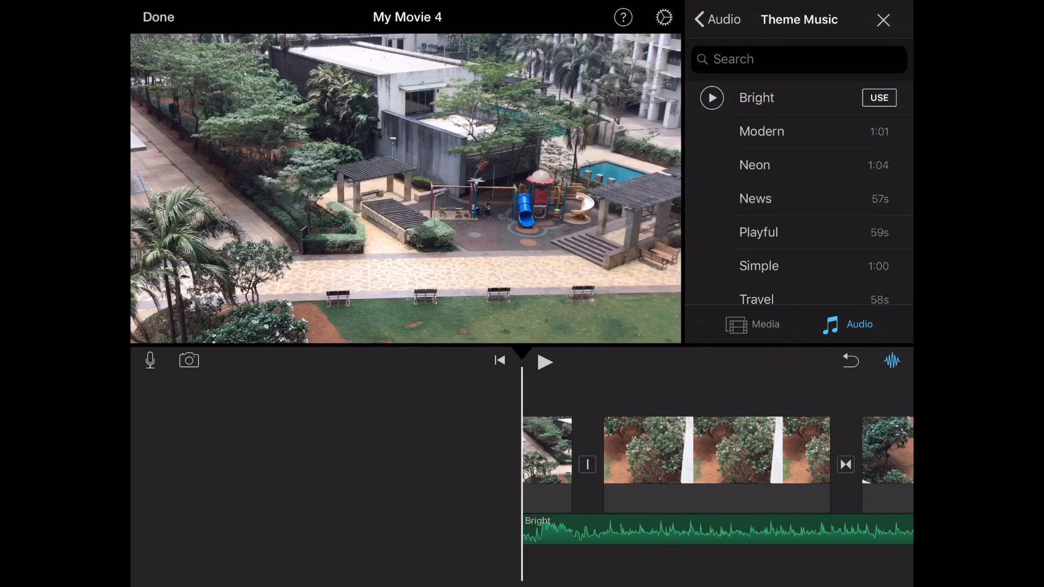
pyautogui.click(883, 19)
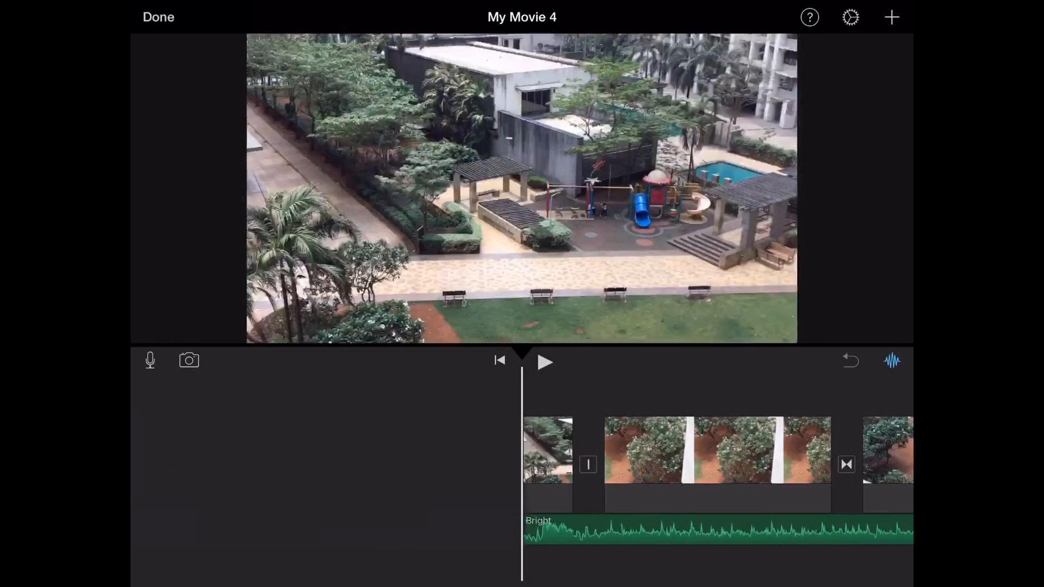
# Make the transition between the two flowering-bush clips a 1.0-second dissolve.
pyautogui.click(717, 449)
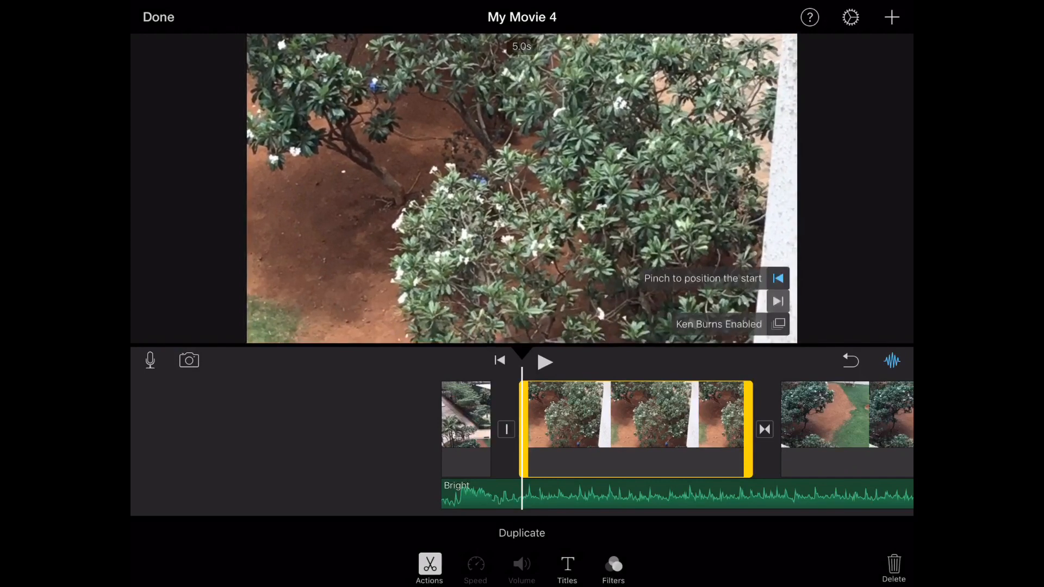
pyautogui.click(545, 361)
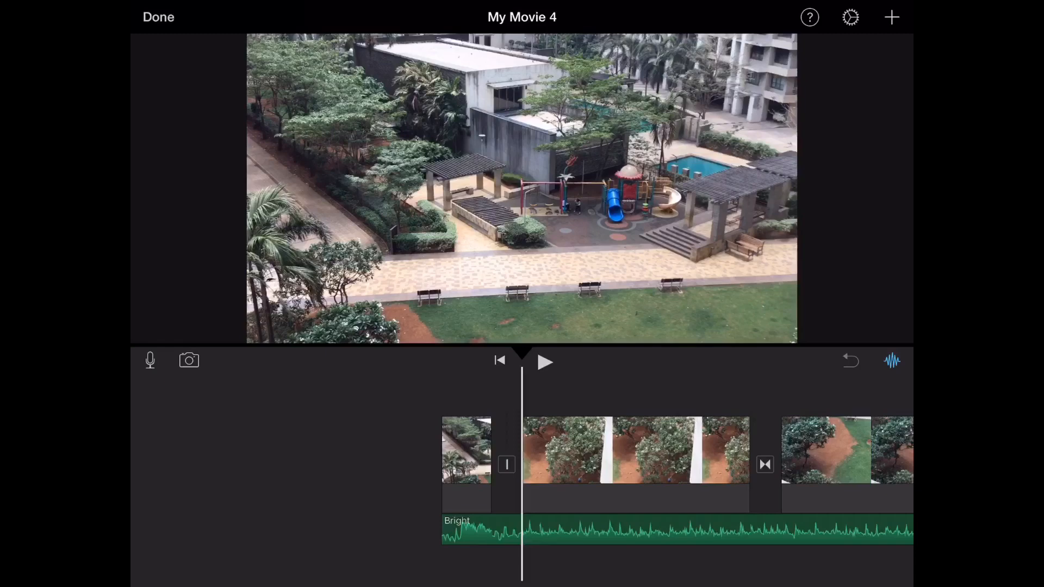
pyautogui.click(636, 449)
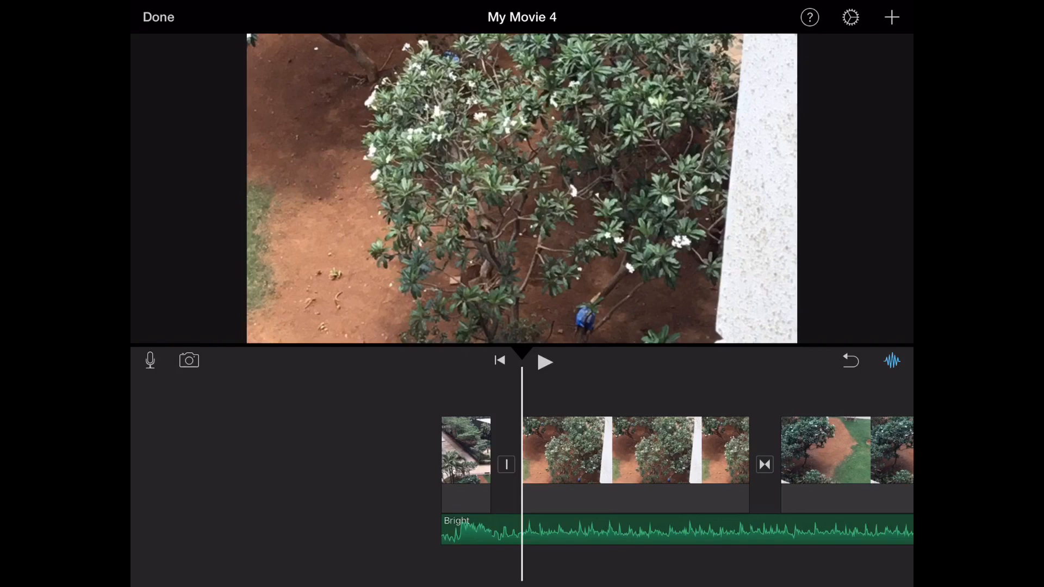
pyautogui.click(636, 449)
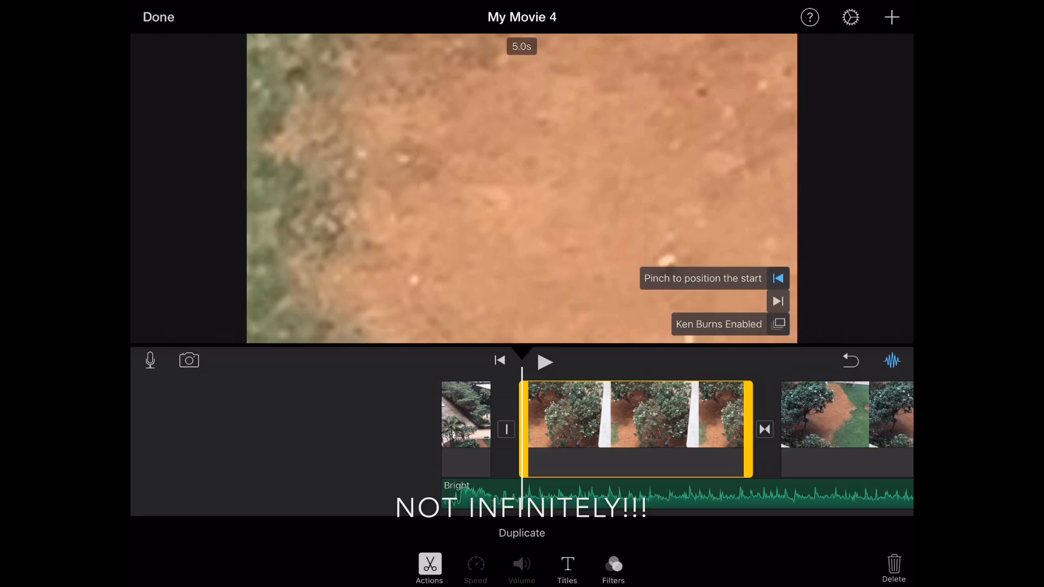
pyautogui.click(506, 429)
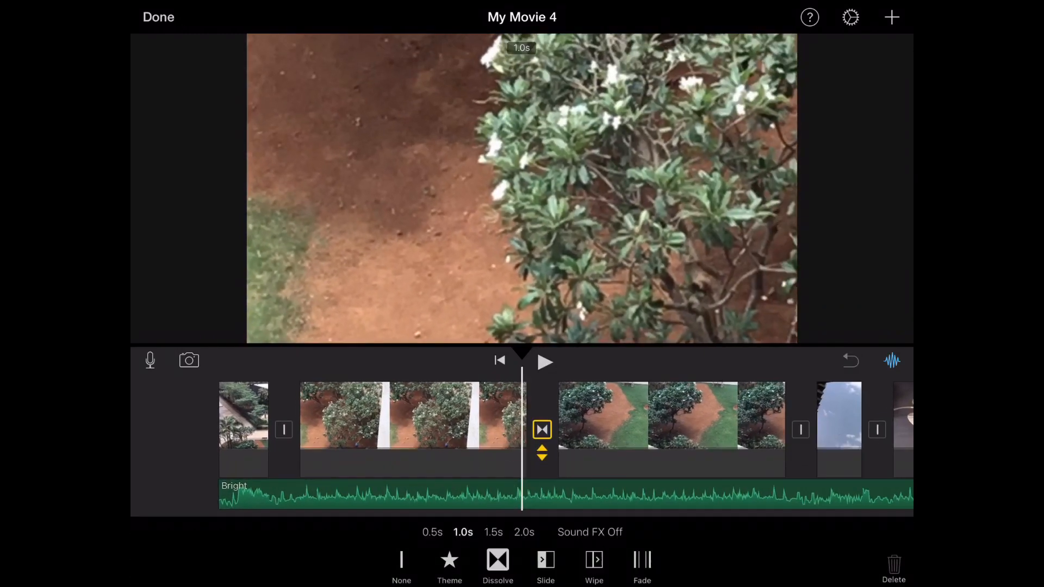
pyautogui.click(409, 415)
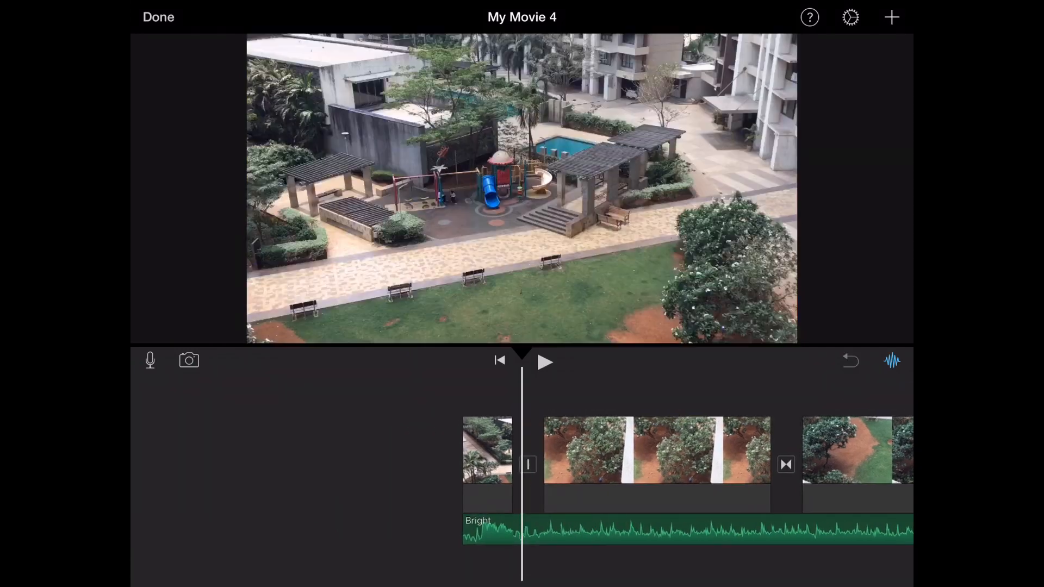
pyautogui.click(545, 361)
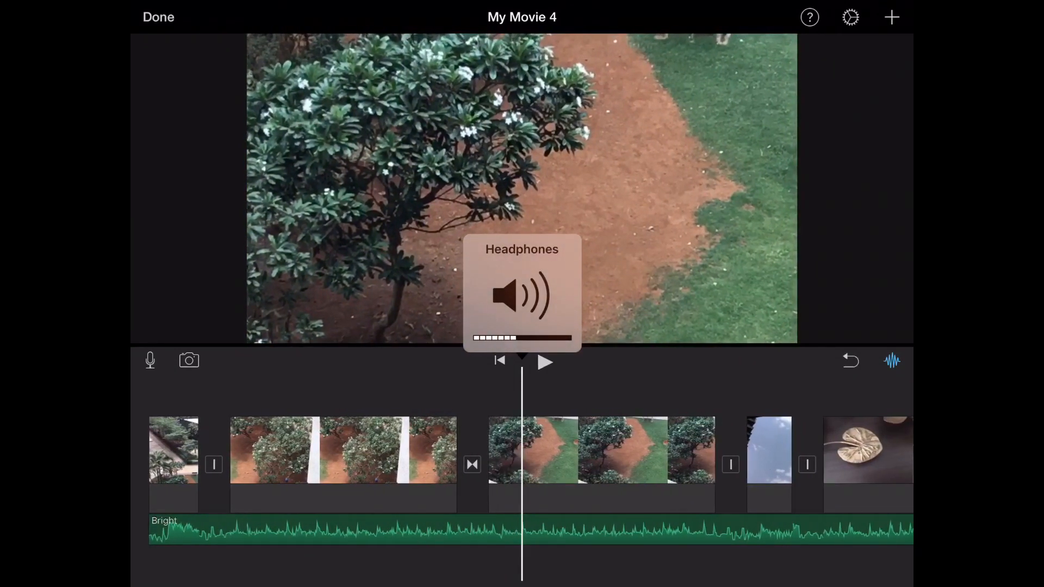
pyautogui.click(342, 448)
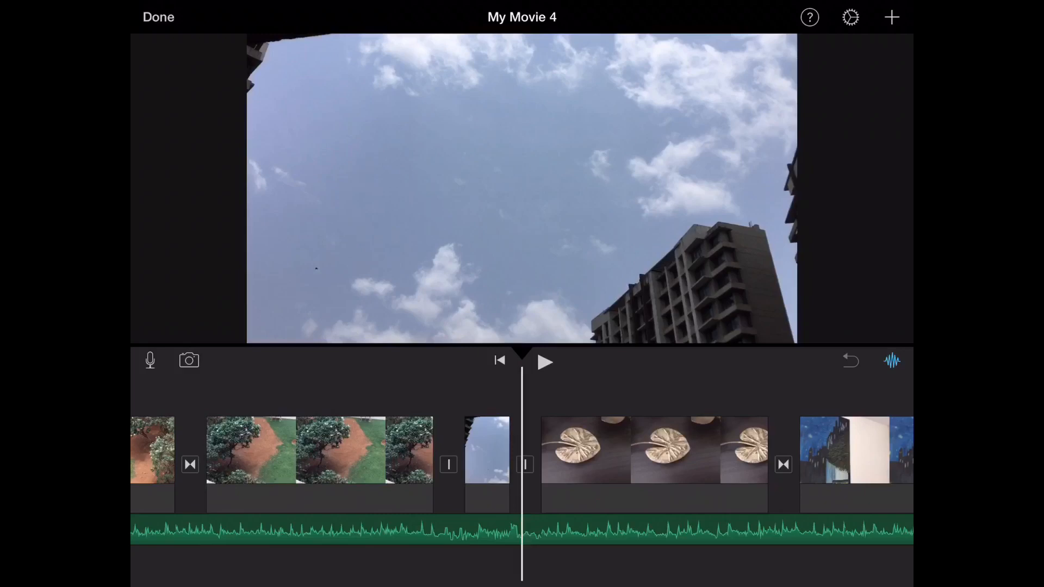
# Stretch the lily pad photo clip from about 16 to roughly 44.5 seconds.
pyautogui.click(654, 449)
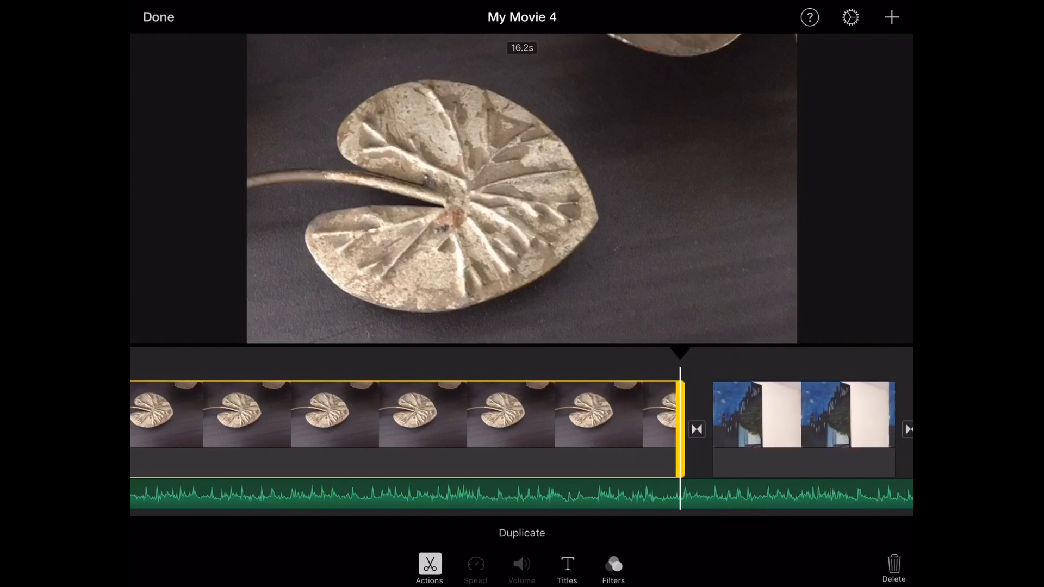
pyautogui.hscroll(3)
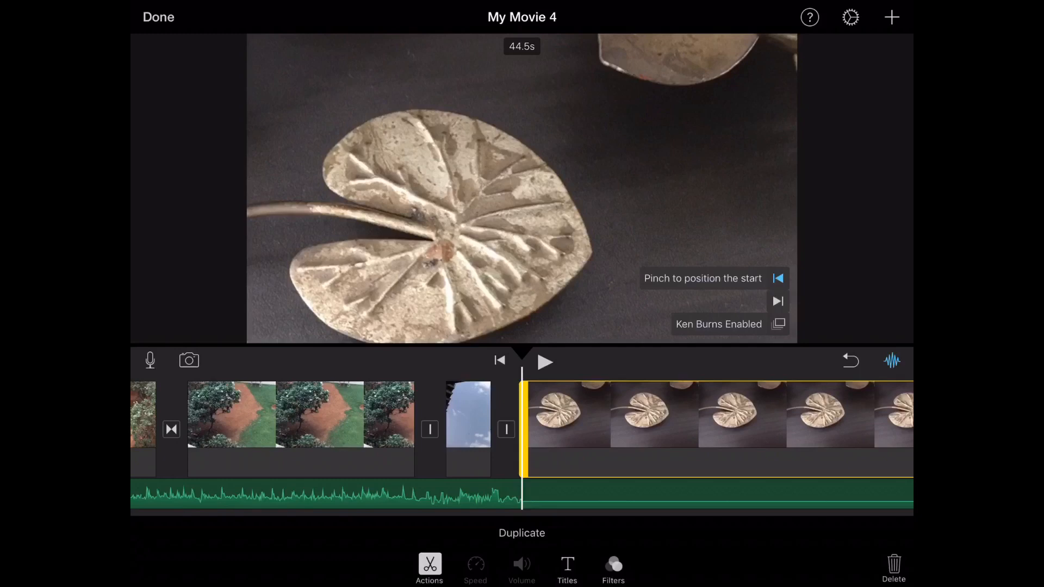
pyautogui.click(778, 324)
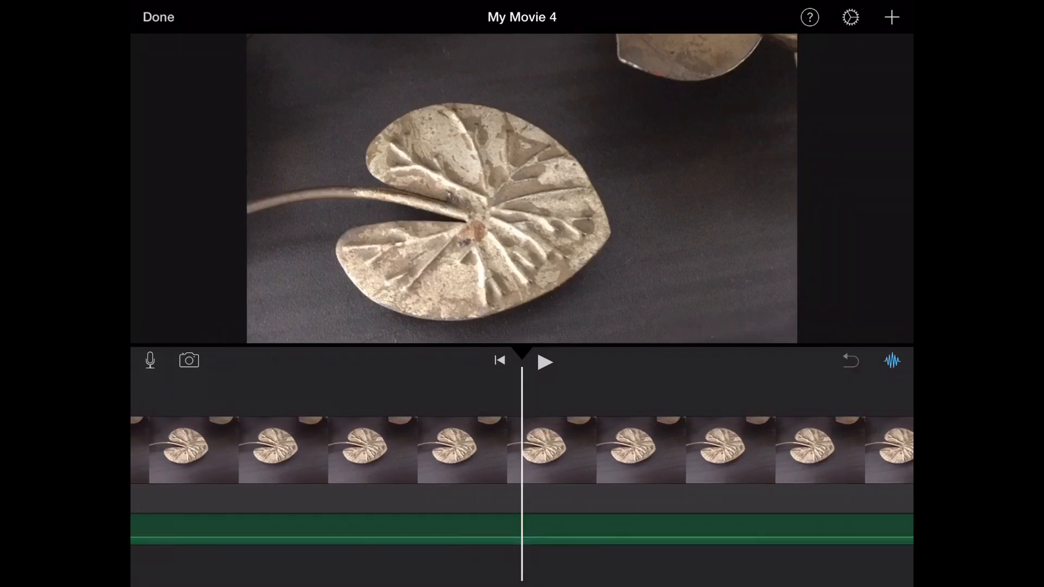
# Add the coloured powder video from Video > All after the lily pad clip.
pyautogui.click(544, 361)
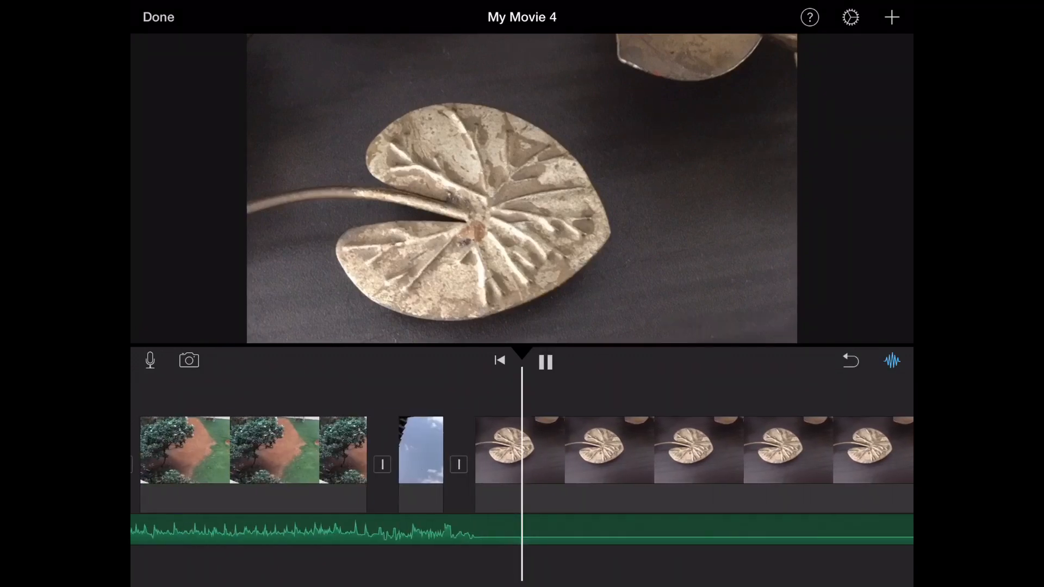
pyautogui.click(545, 361)
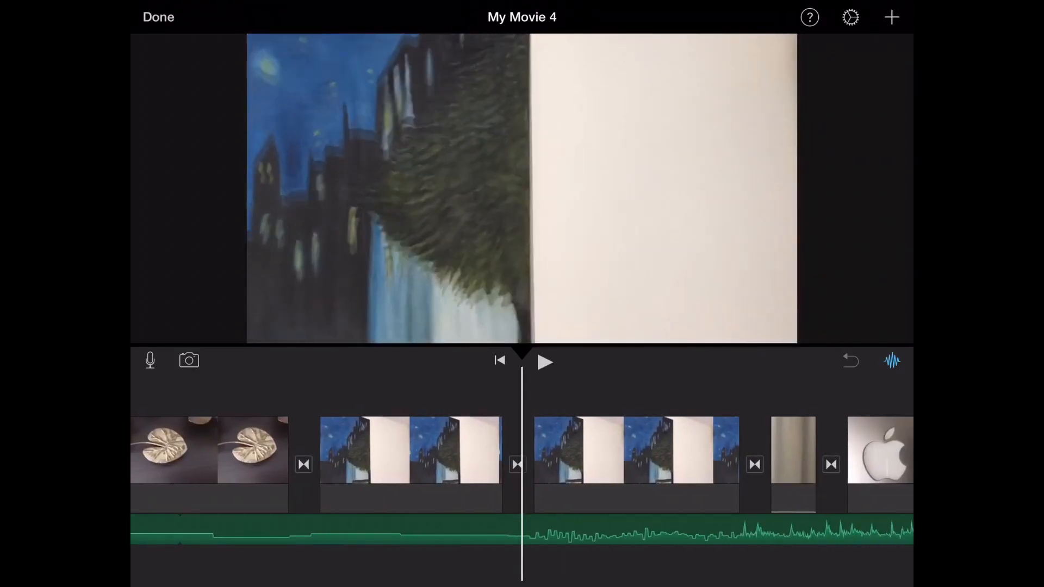
pyautogui.click(892, 16)
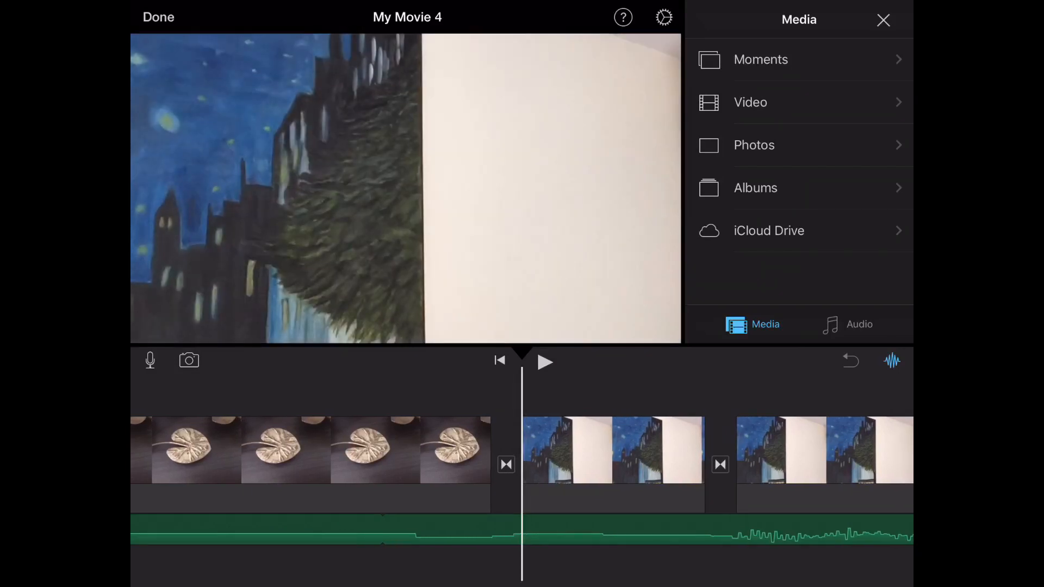
pyautogui.click(883, 20)
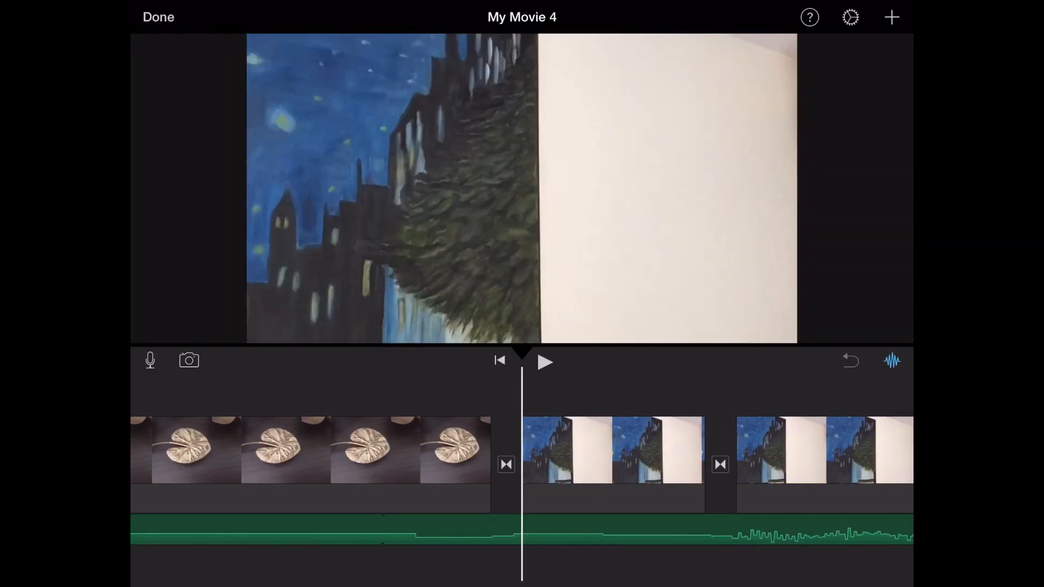
pyautogui.click(892, 17)
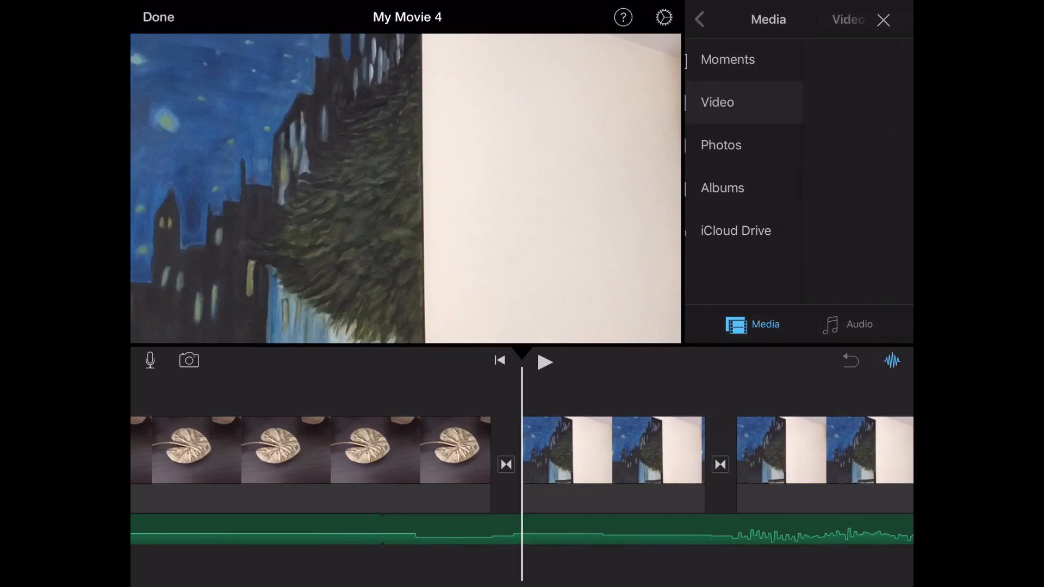
pyautogui.click(699, 19)
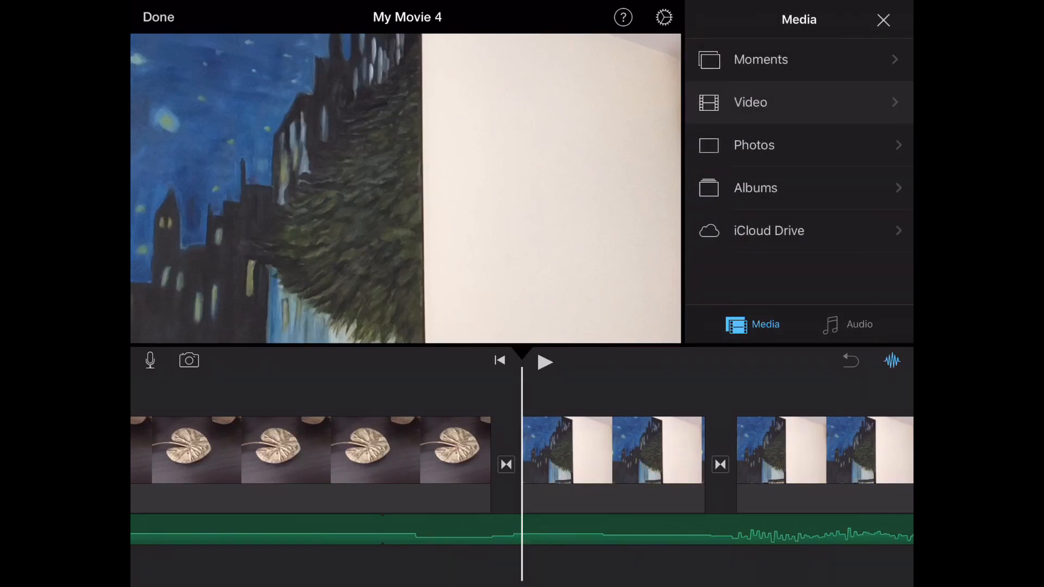
pyautogui.click(750, 102)
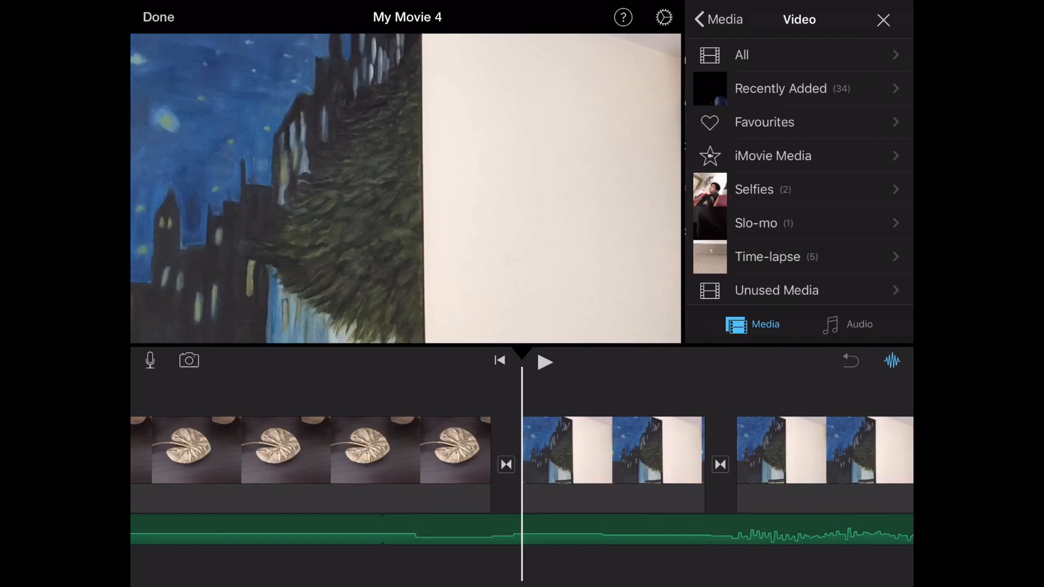
pyautogui.click(740, 54)
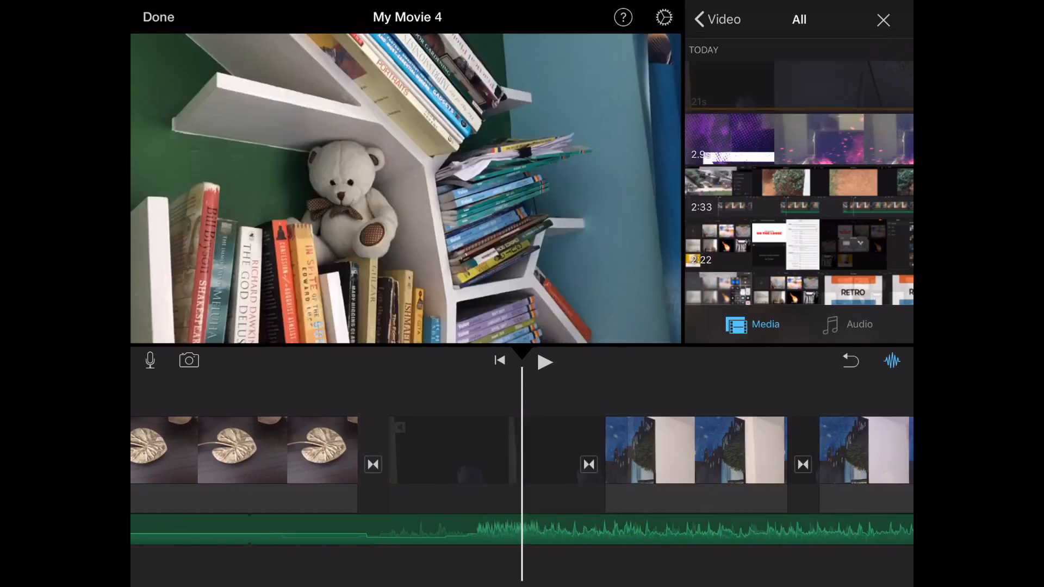
pyautogui.click(882, 20)
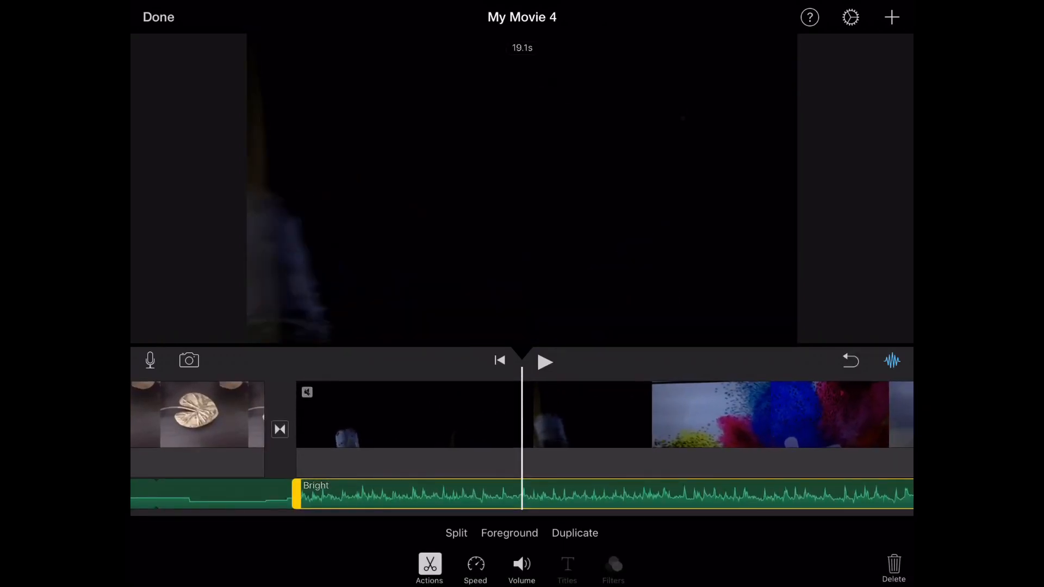
# Mute the coloured powder clip's own sound and play the section to check.
pyautogui.click(521, 567)
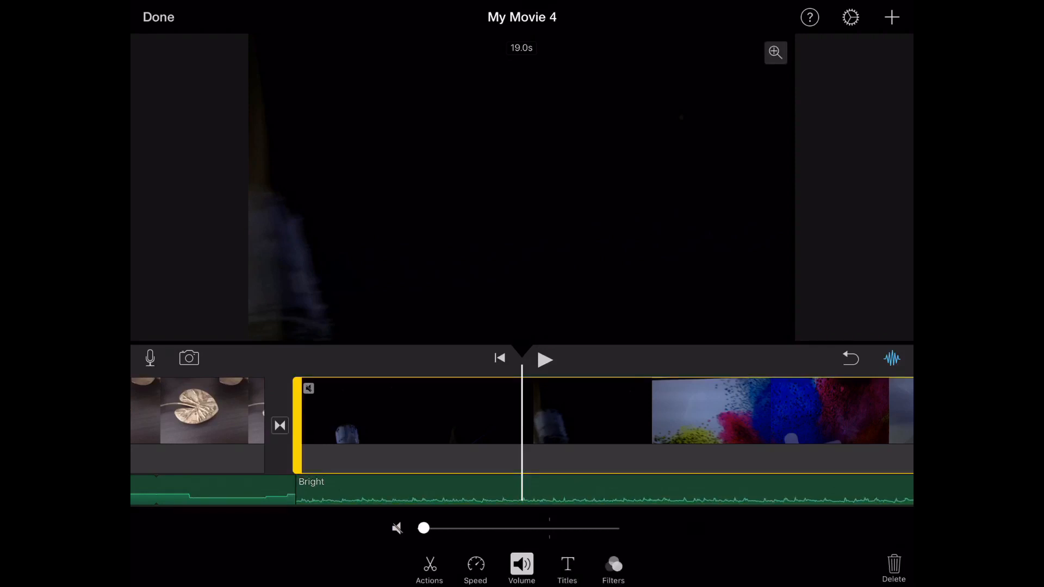
pyautogui.click(475, 567)
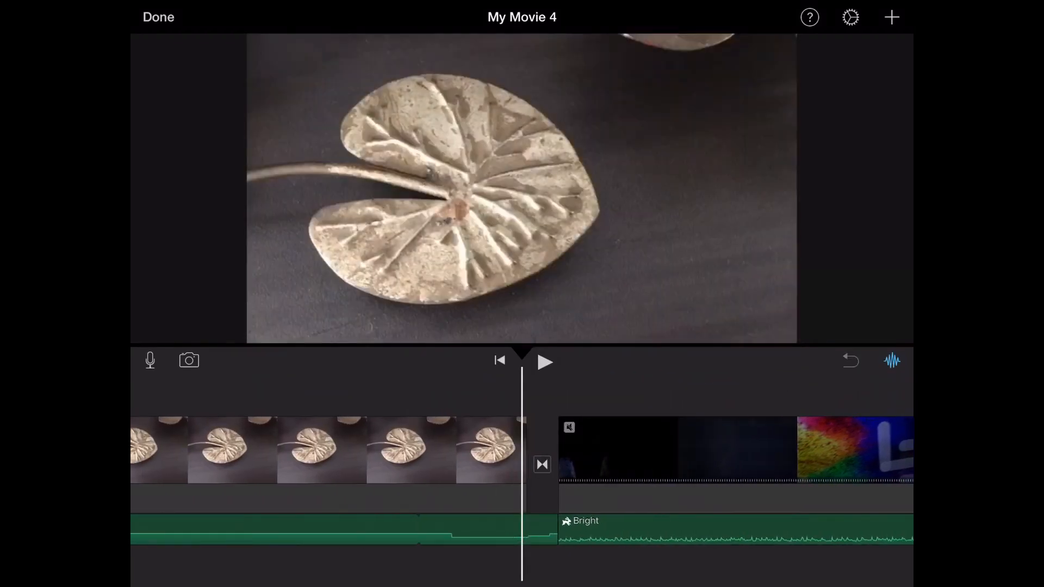
pyautogui.click(544, 361)
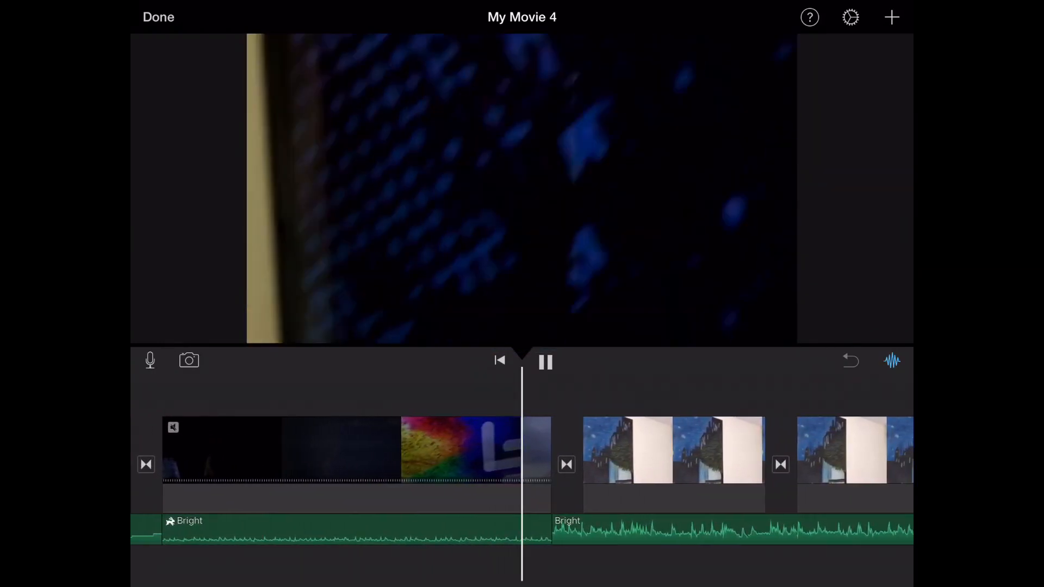
pyautogui.click(544, 361)
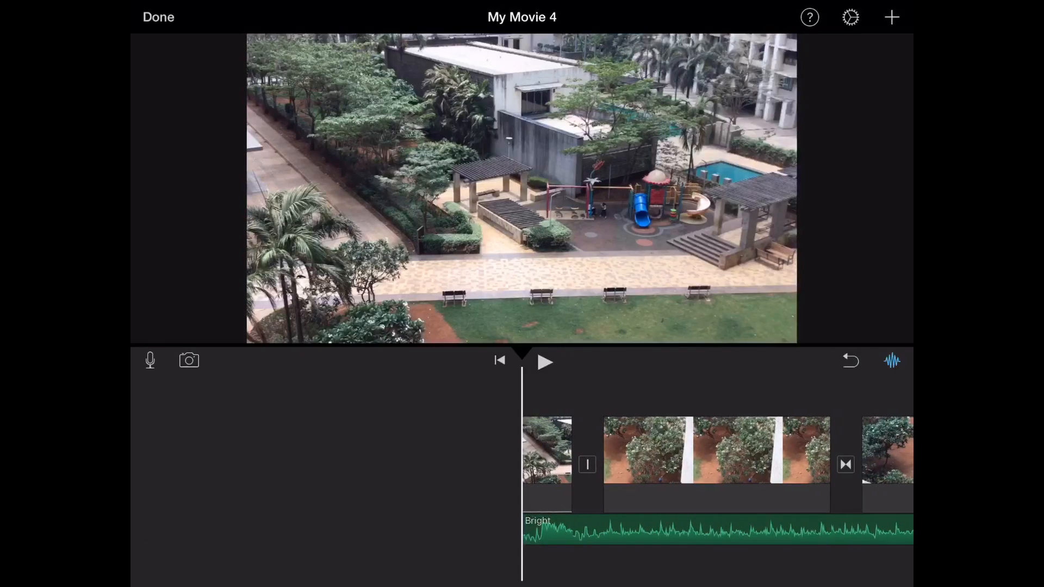
# Record and accept voiceover Recording 1 under the opening clips.
pyautogui.click(150, 359)
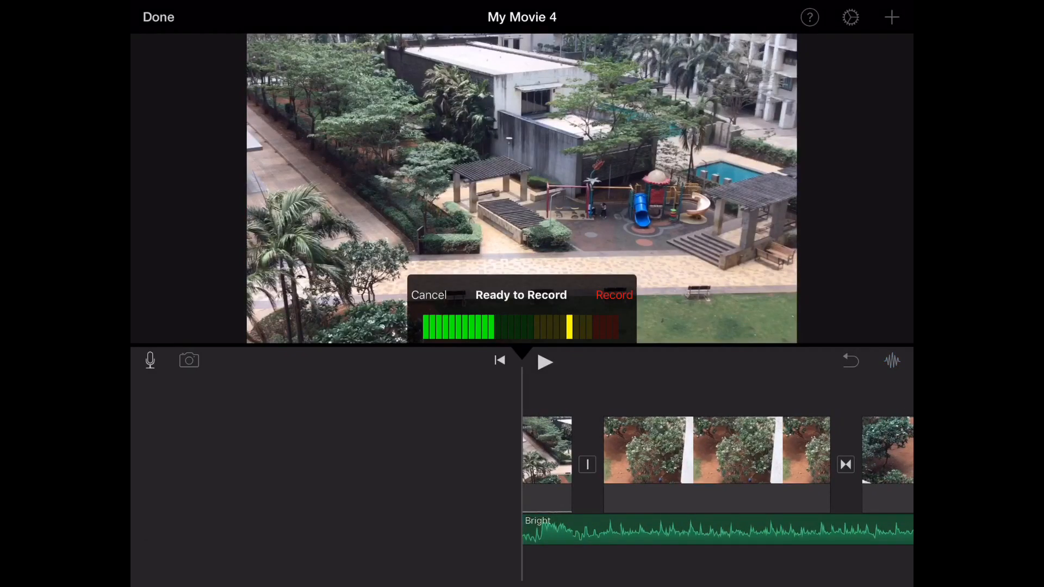
pyautogui.click(613, 295)
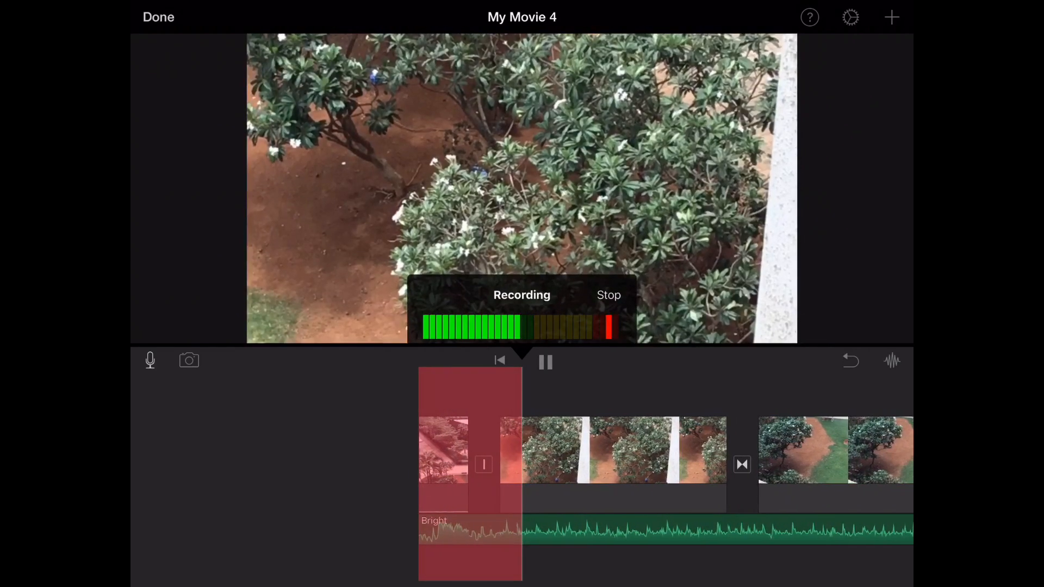
pyautogui.click(608, 294)
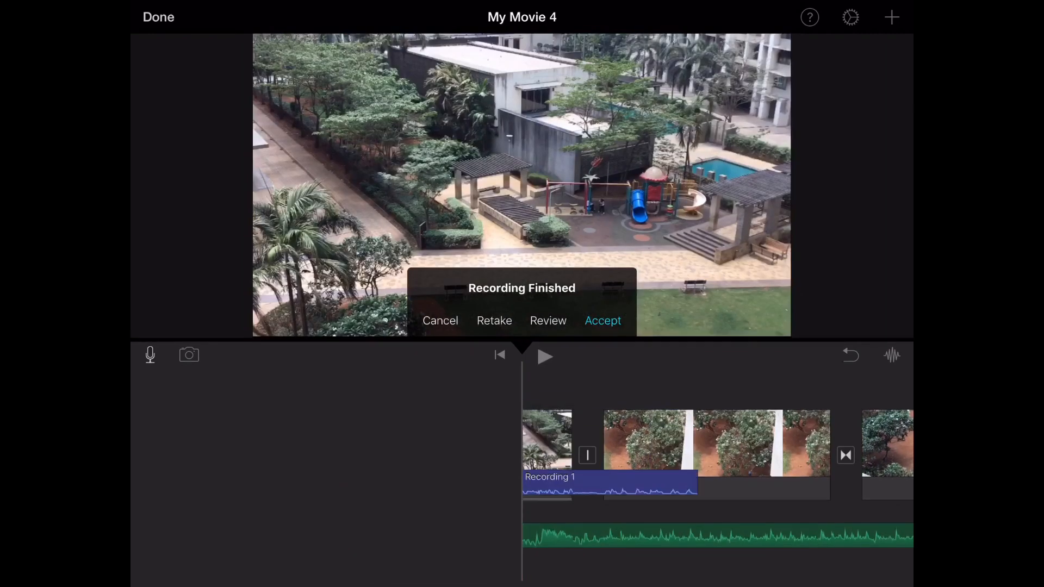
pyautogui.click(602, 319)
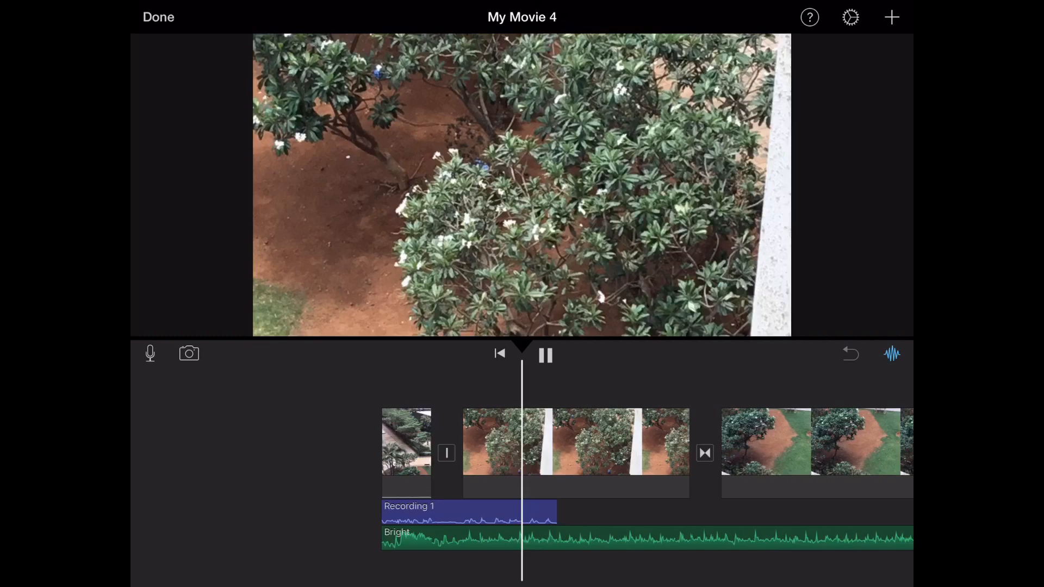
pyautogui.click(467, 531)
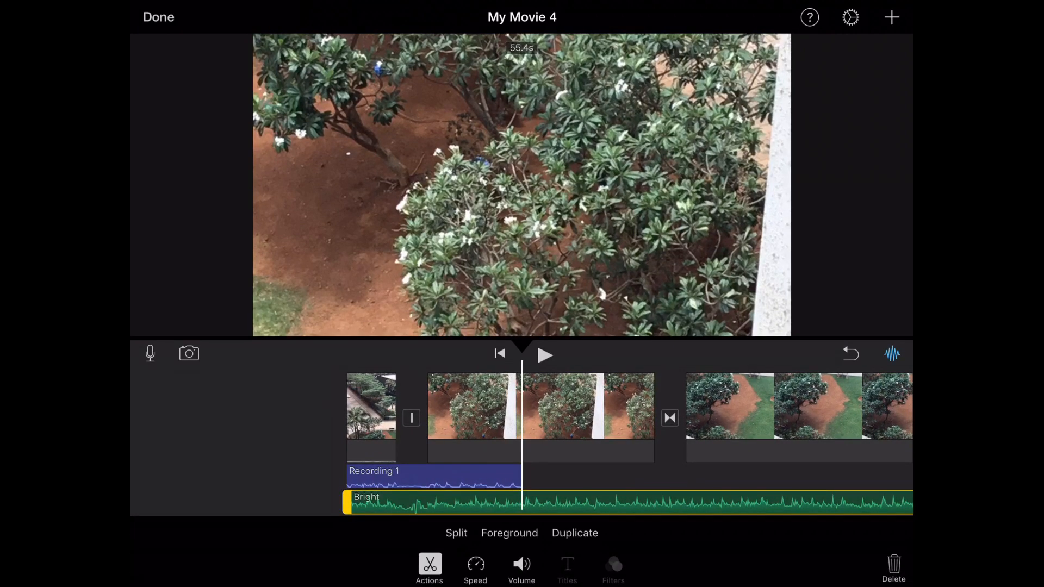
# Split the Bright music where the voiceover ends and play back that section.
pyautogui.click(455, 533)
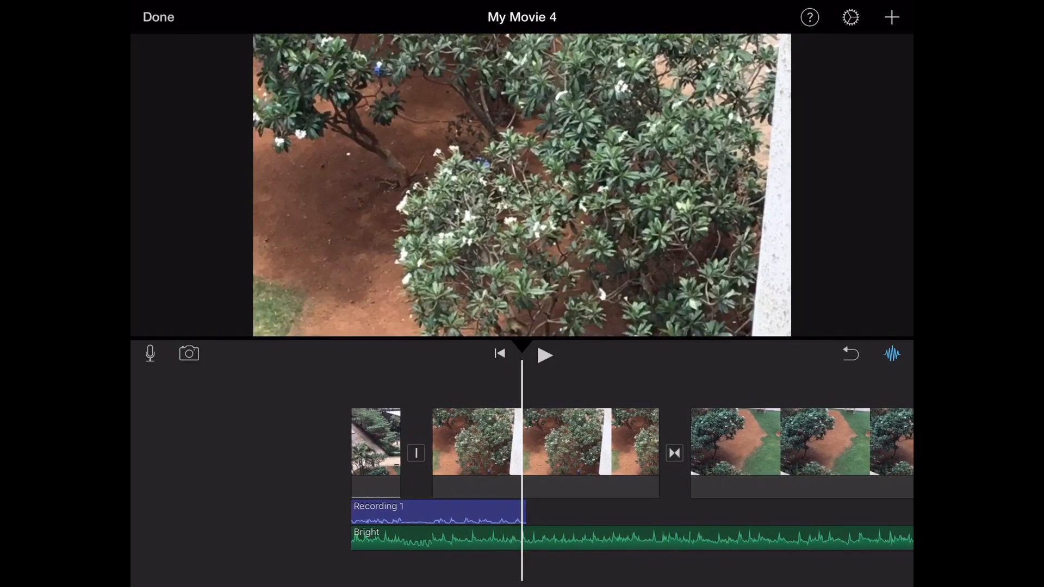
pyautogui.click(436, 538)
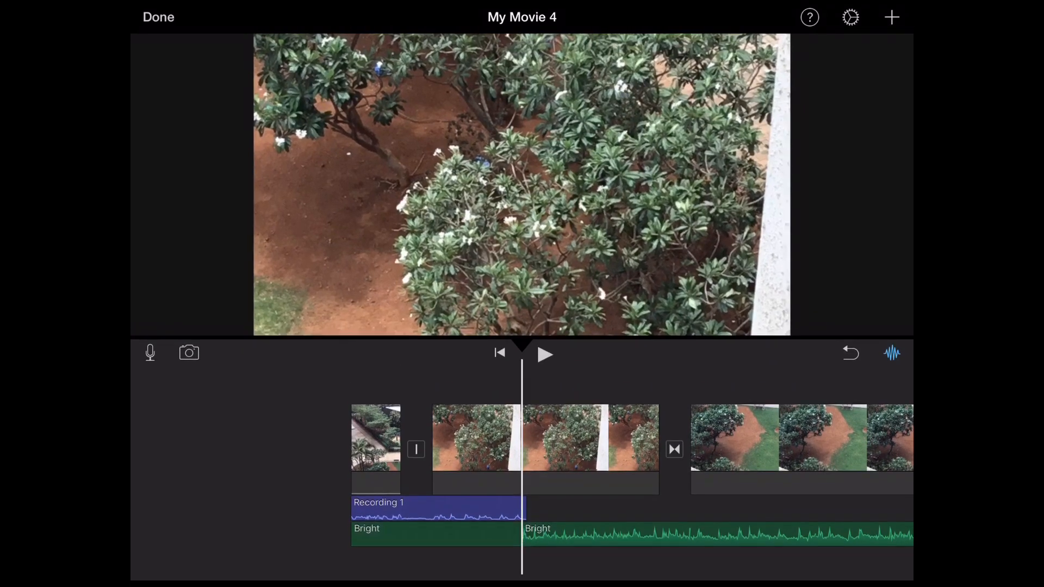
pyautogui.click(543, 354)
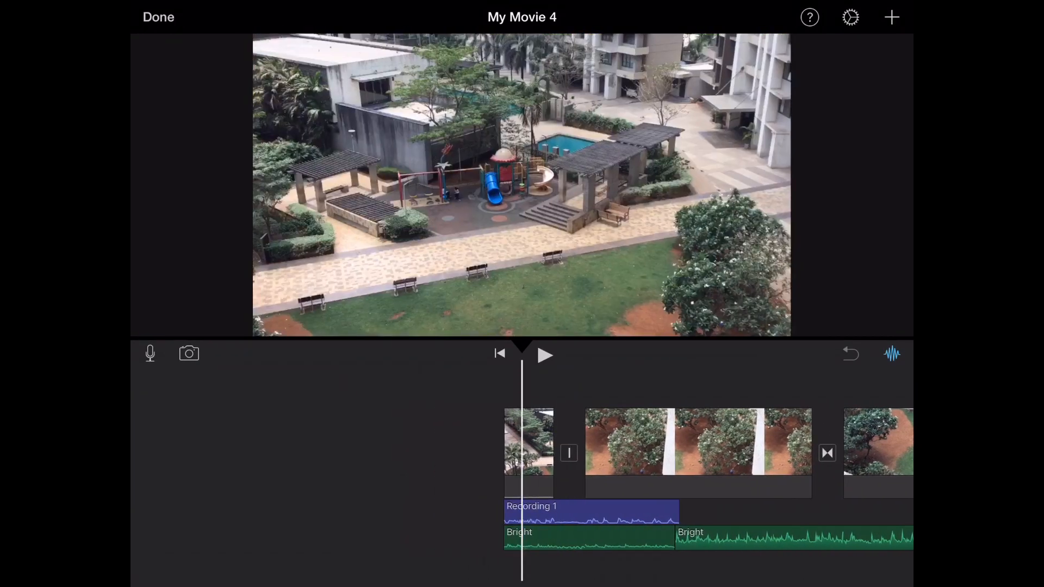
pyautogui.click(545, 355)
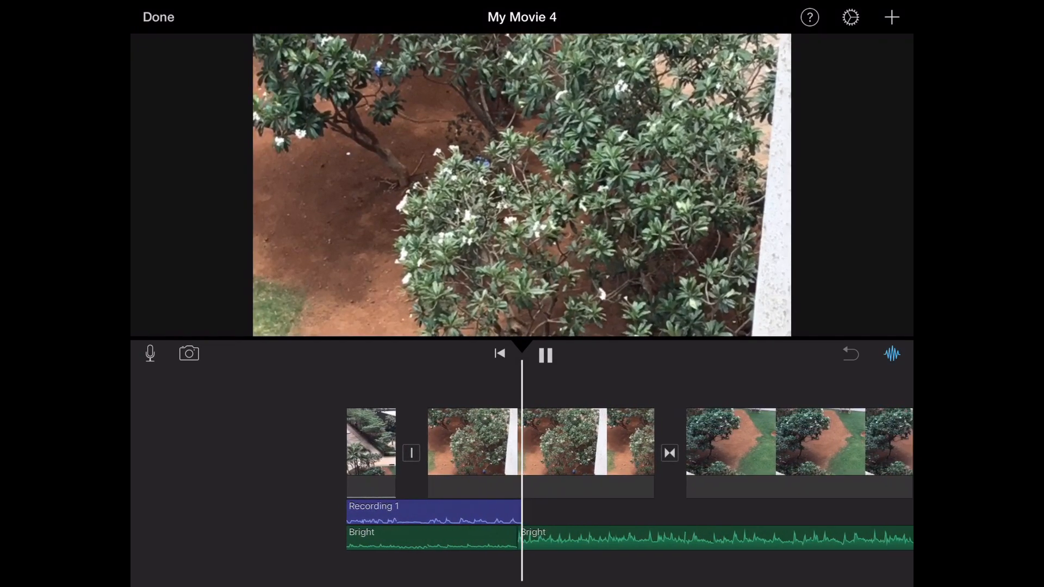
pyautogui.click(545, 354)
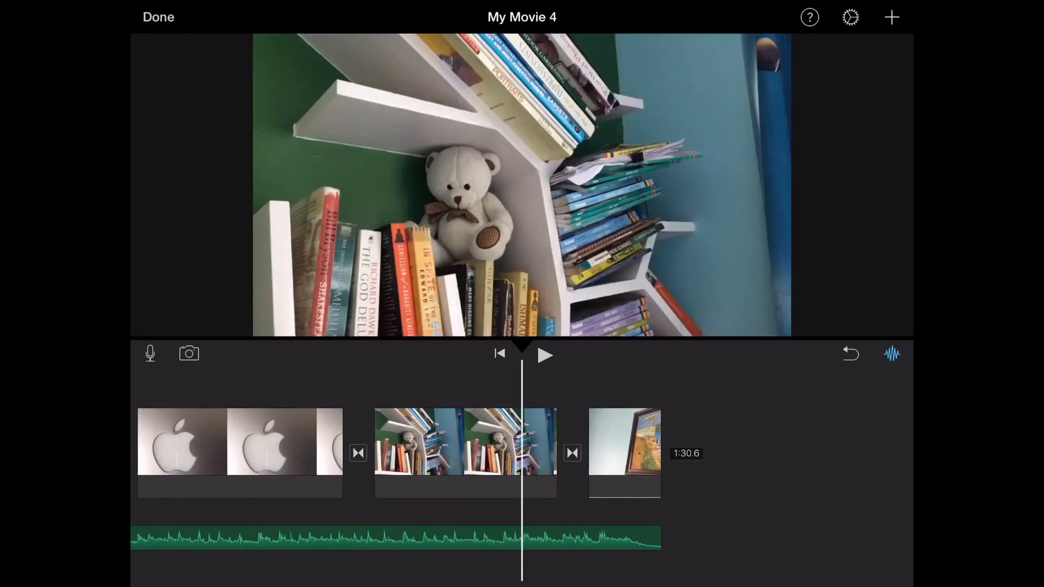
# Turn on Fade out to black in project settings and preview the movie from the start.
pyautogui.click(850, 16)
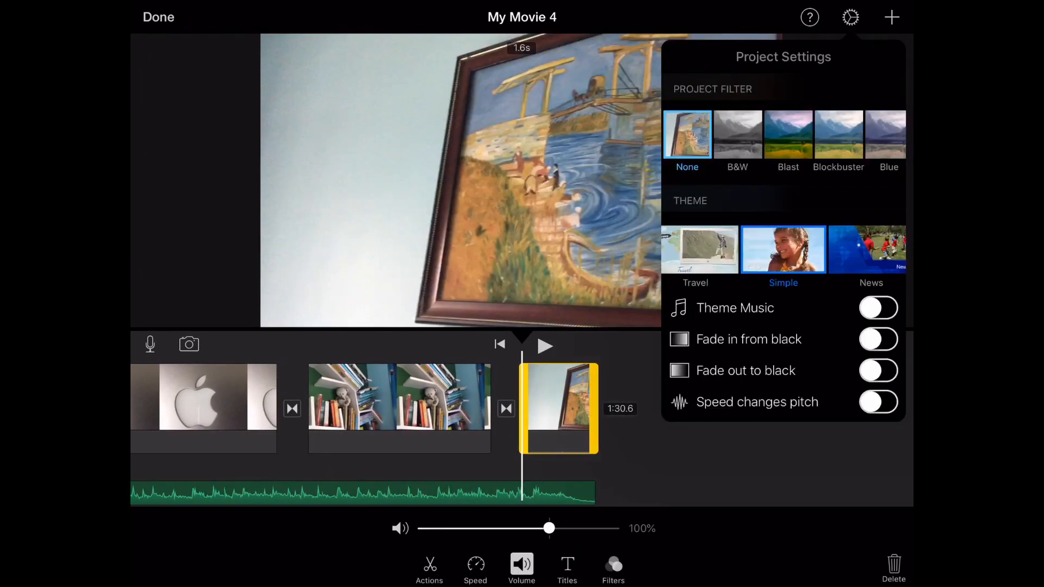
pyautogui.click(877, 371)
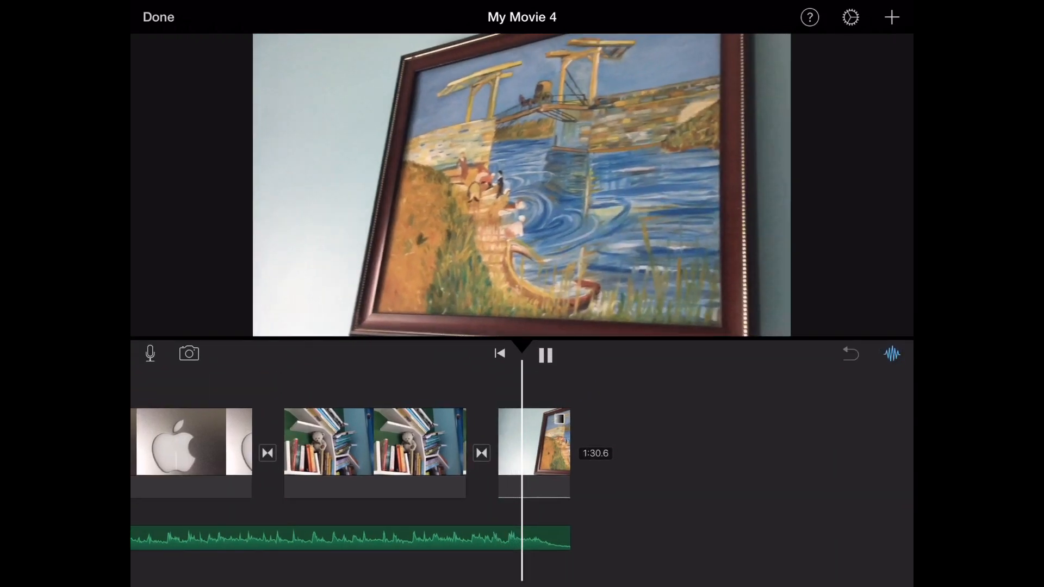
pyautogui.click(544, 354)
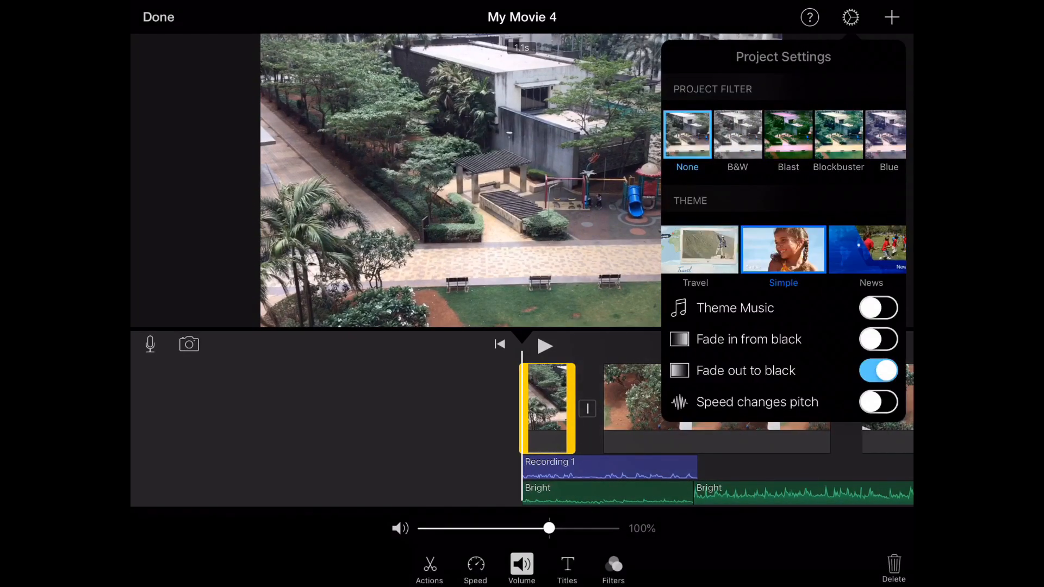
pyautogui.click(877, 339)
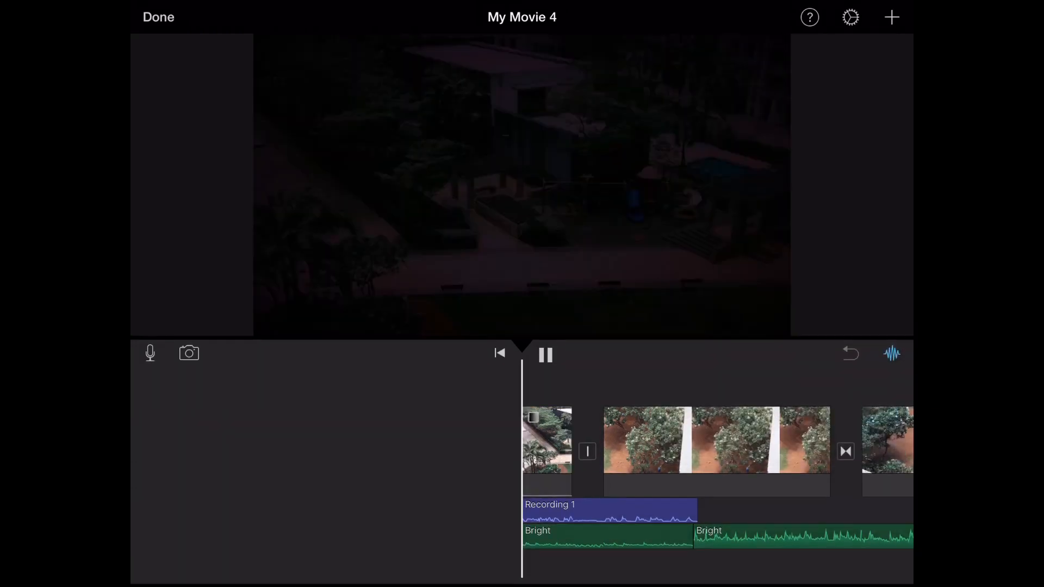
pyautogui.click(850, 16)
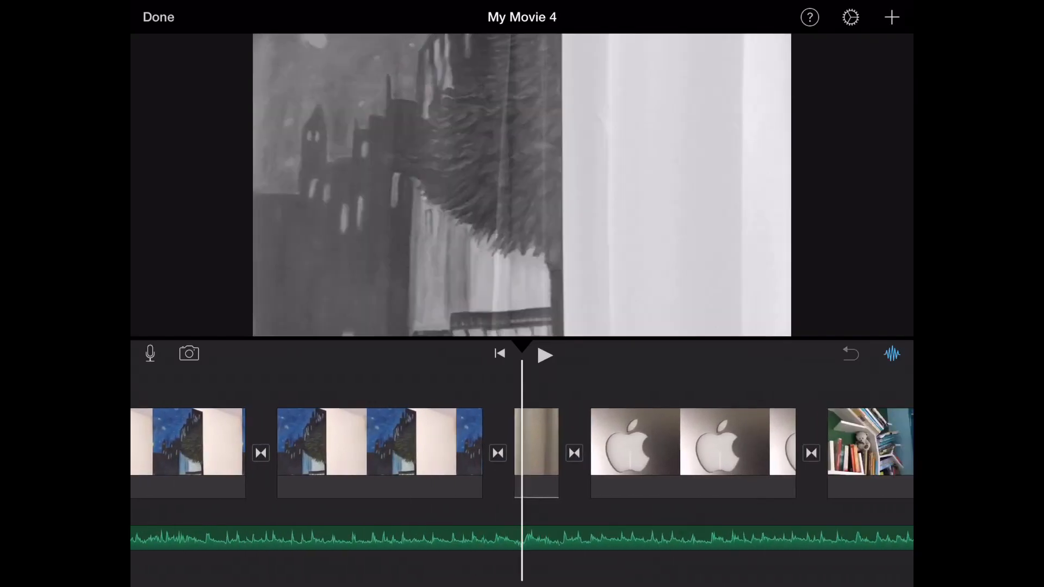
pyautogui.hscroll(-3)
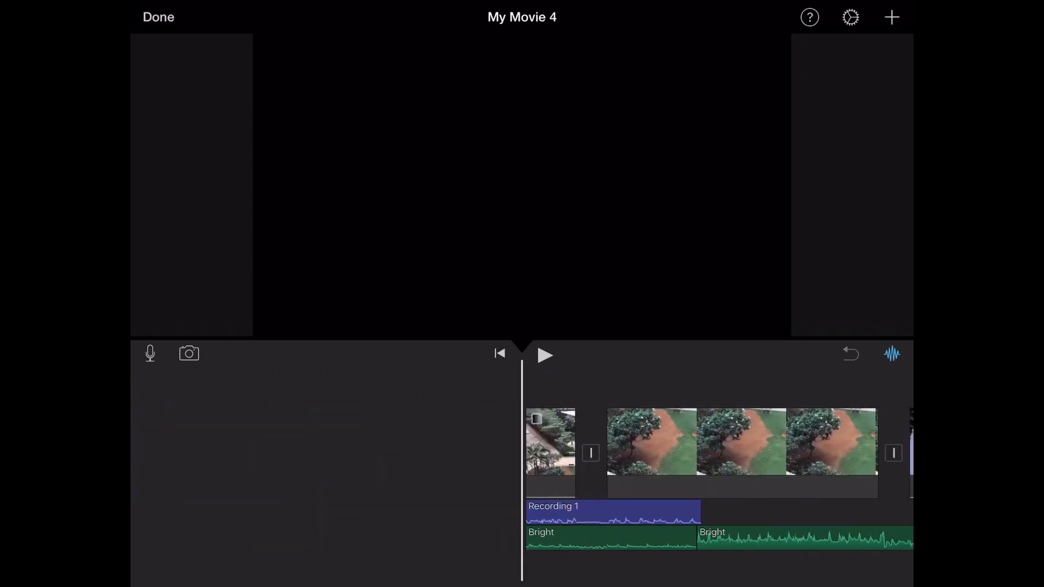
pyautogui.hscroll(-3)
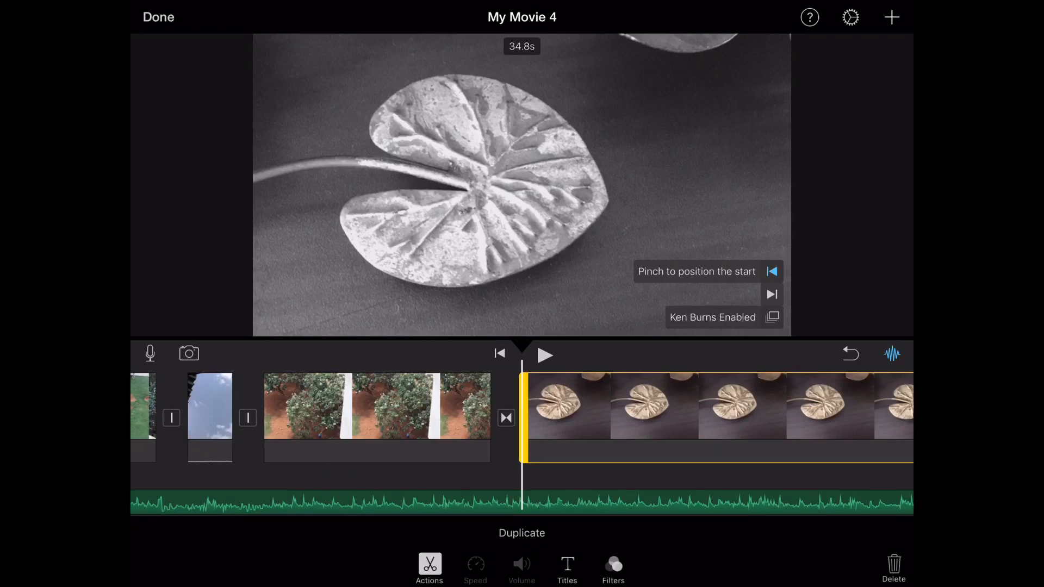
# Add a Prism title reading WHATEVER YOU WANT to the lily pad clip and preview it.
pyautogui.click(566, 568)
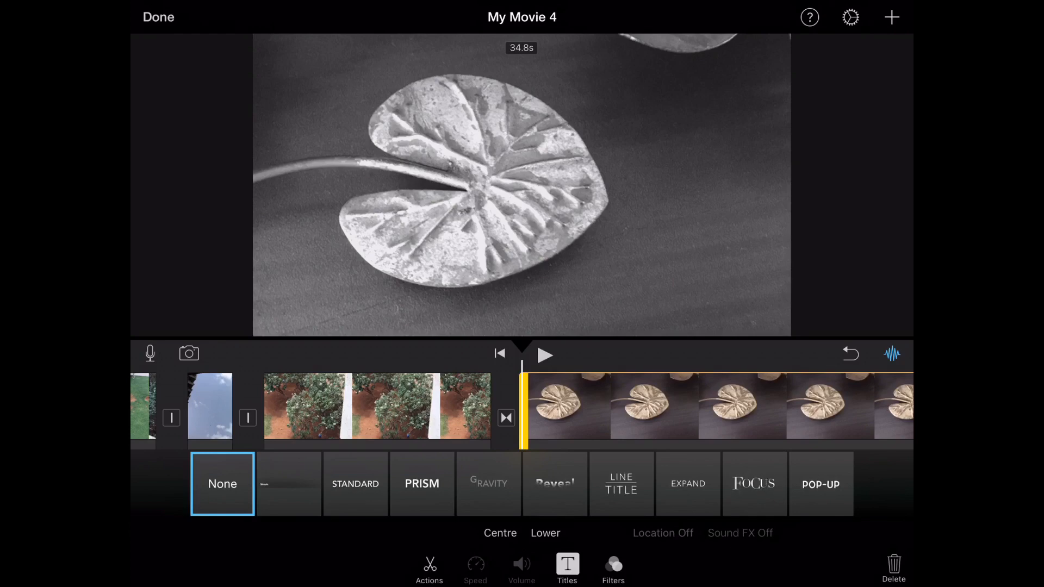
pyautogui.click(422, 483)
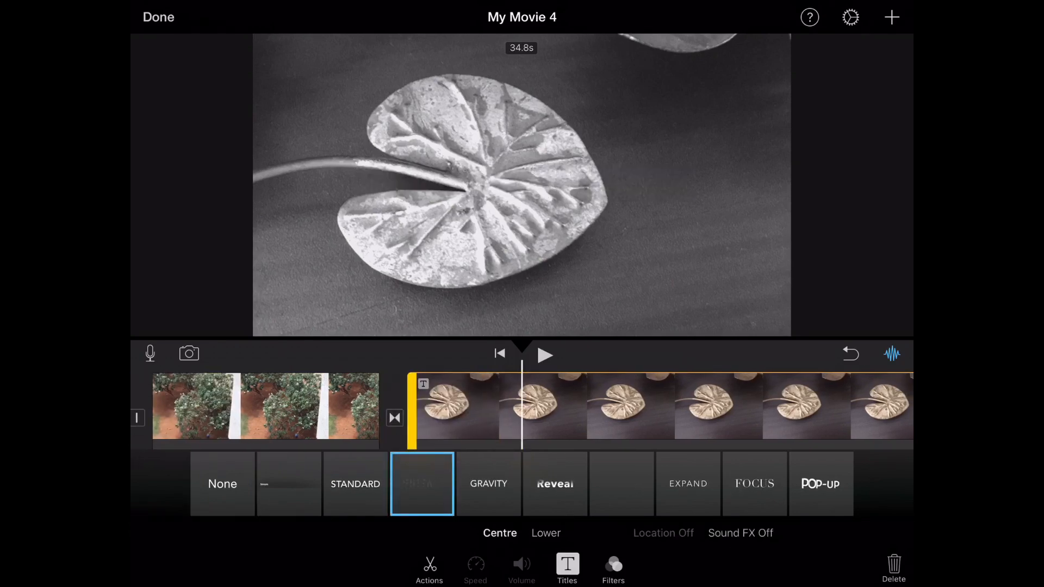
pyautogui.click(526, 183)
pyautogui.write('WHATEVER Y')
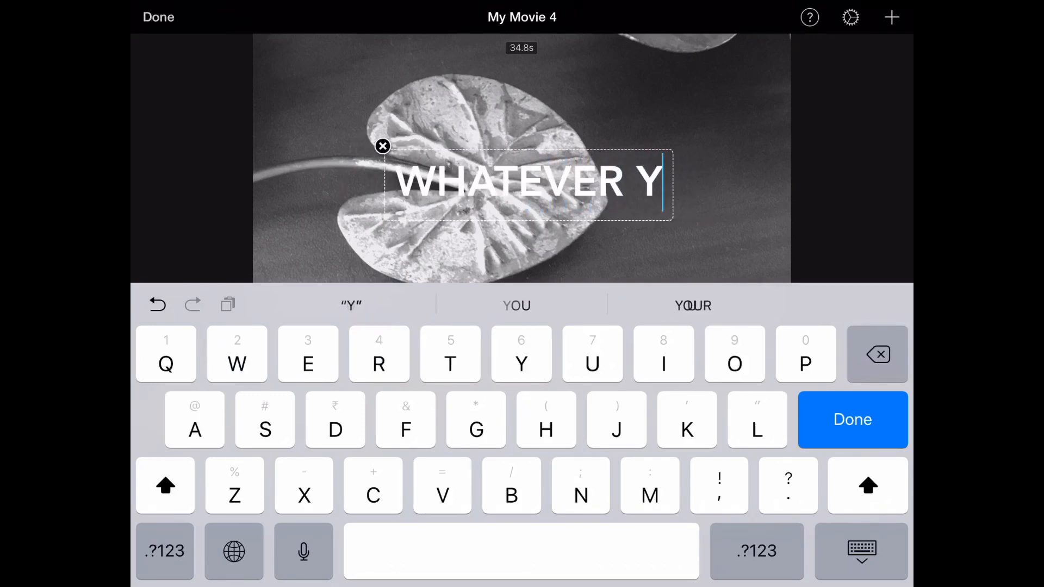
pyautogui.click(852, 419)
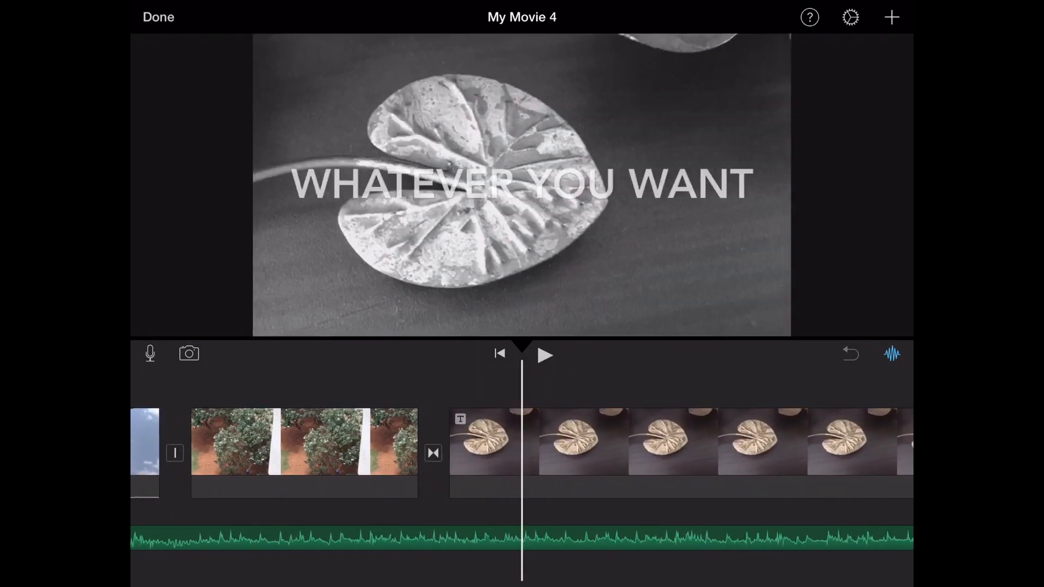
pyautogui.click(545, 355)
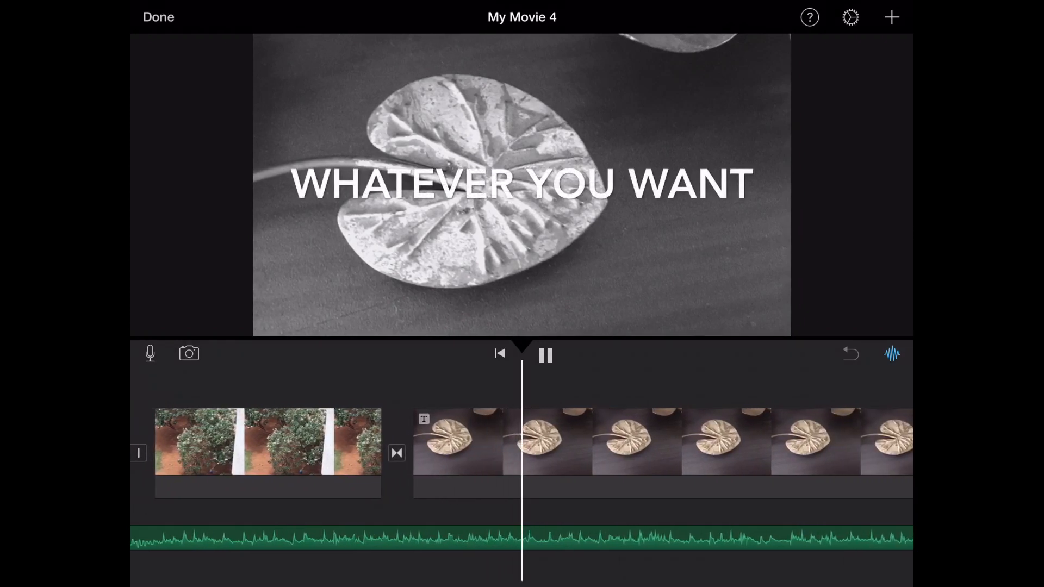
pyautogui.click(545, 355)
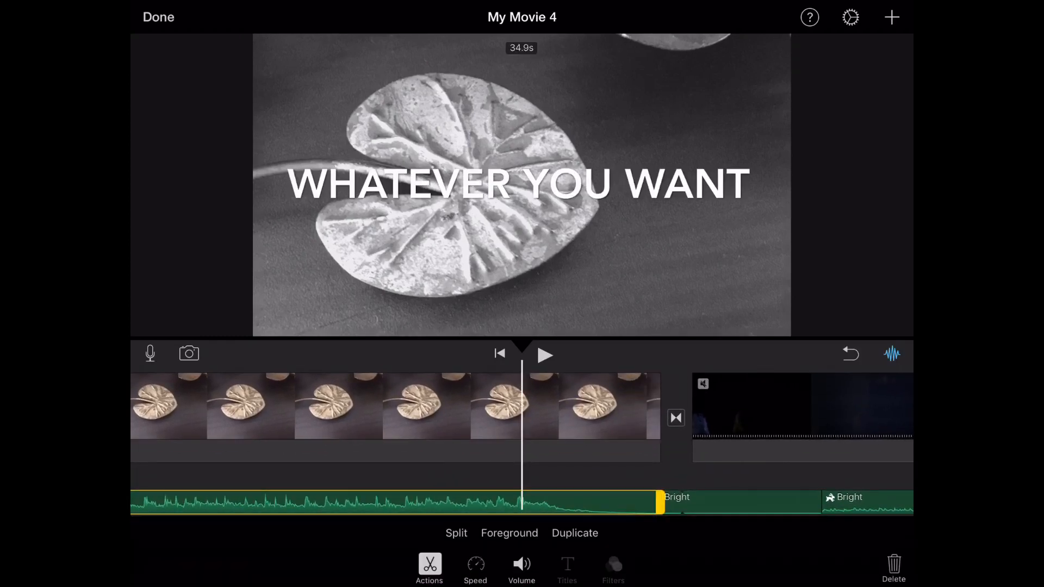
# Record and accept a second voiceover, Recording 2, under the lily pad clip.
pyautogui.click(521, 567)
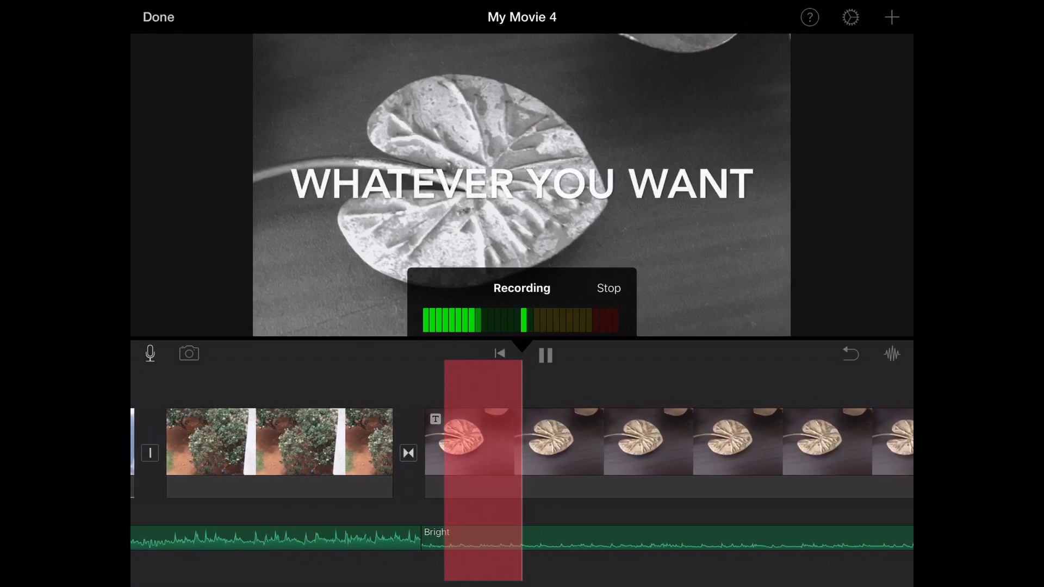
pyautogui.click(606, 287)
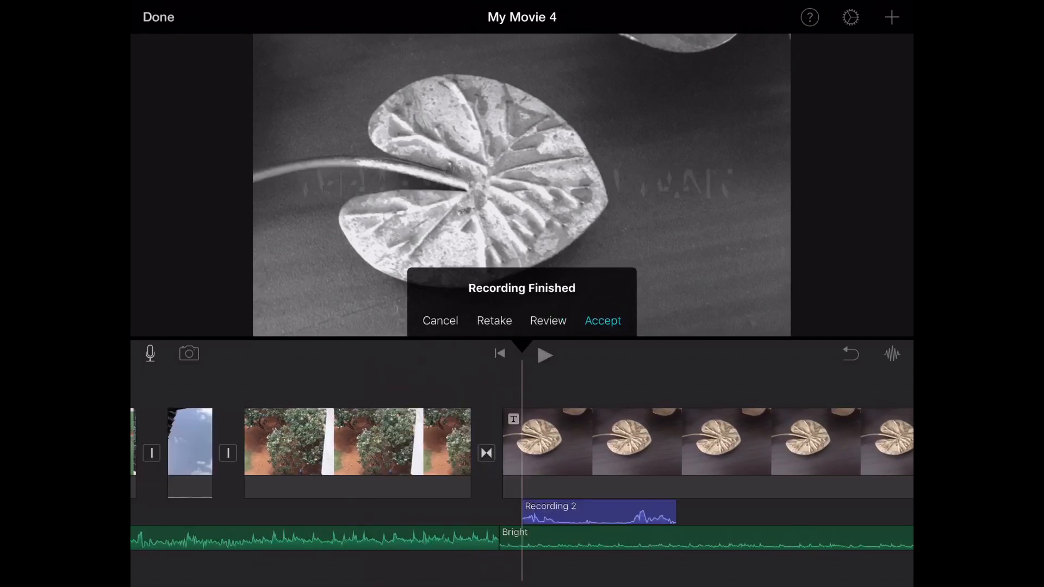
pyautogui.click(601, 319)
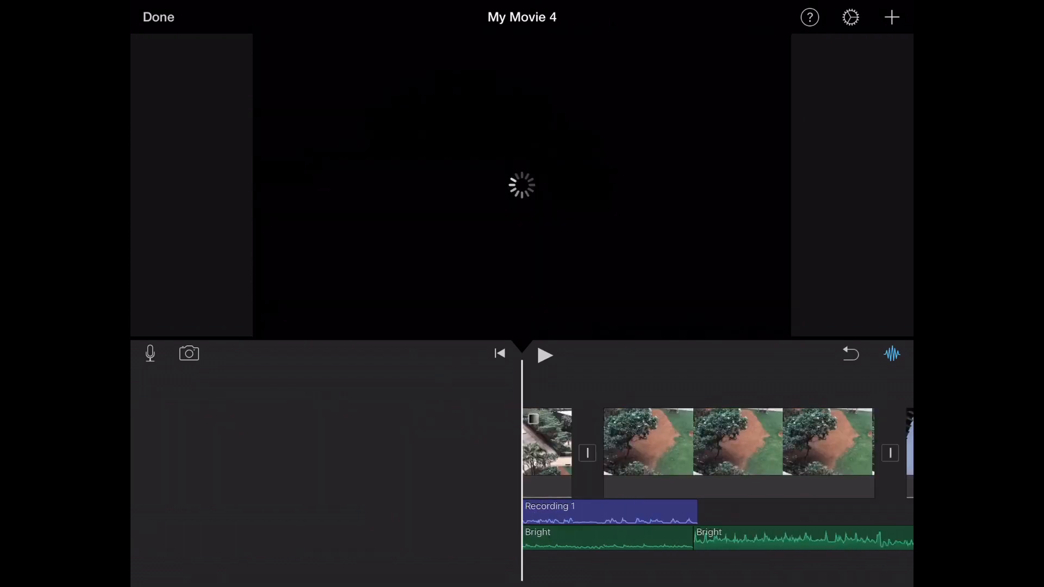
# Rename the project to Jude Nd and play the finished 1 min 22 sec movie.
pyautogui.click(157, 16)
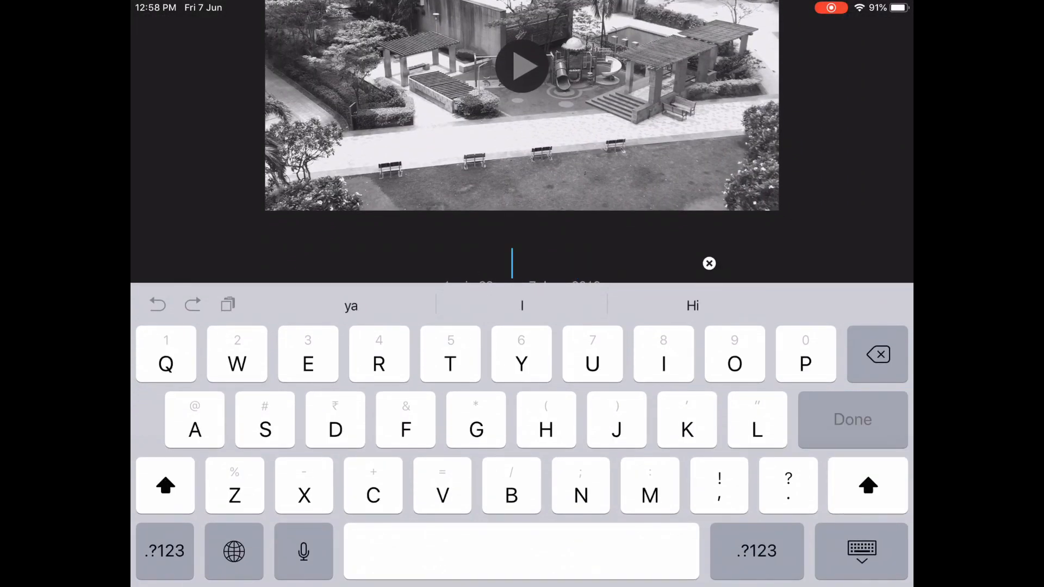
pyautogui.write('Jude No')
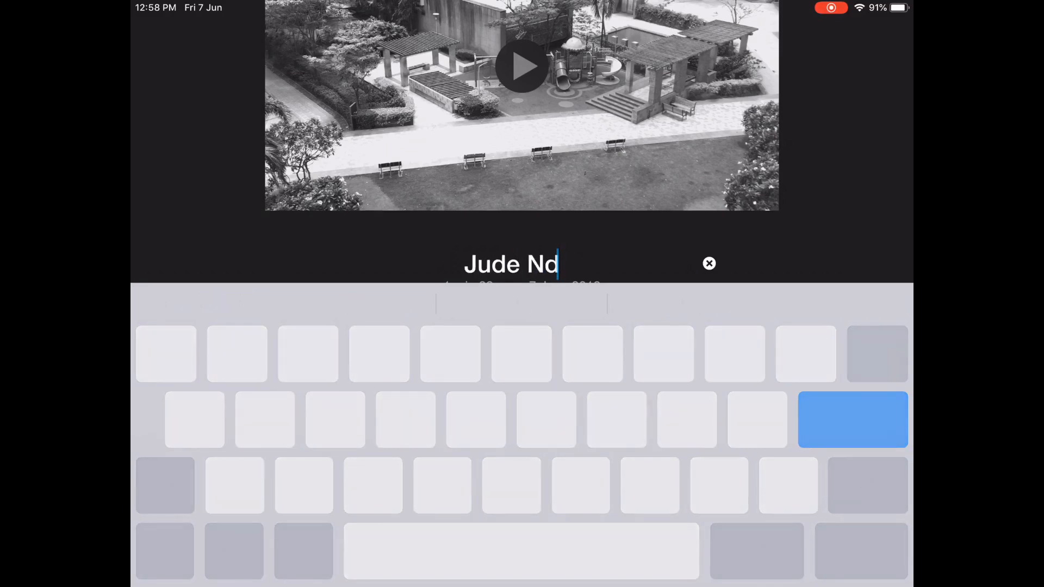
pyautogui.press('return')
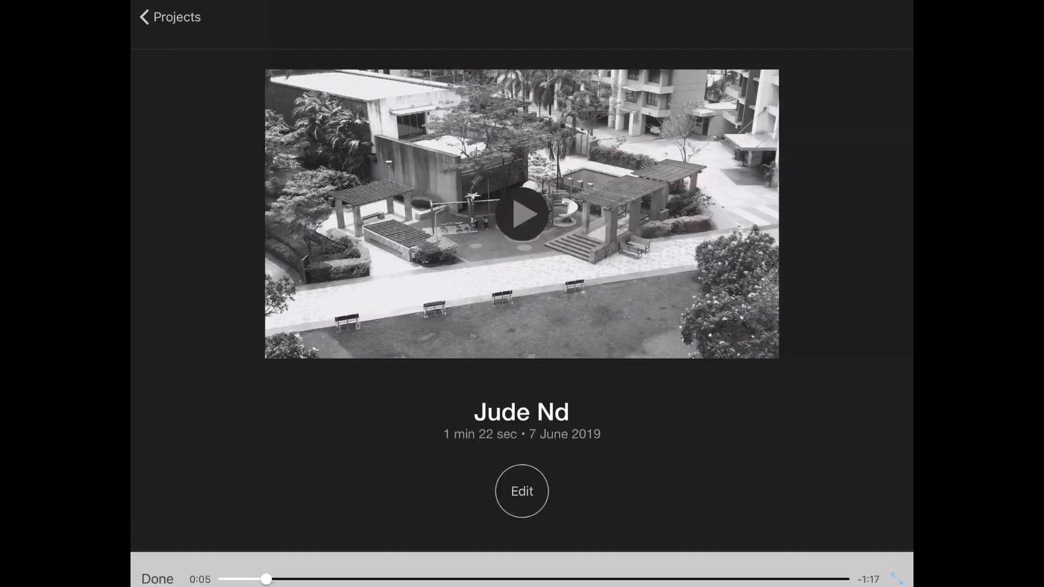
pyautogui.click(156, 580)
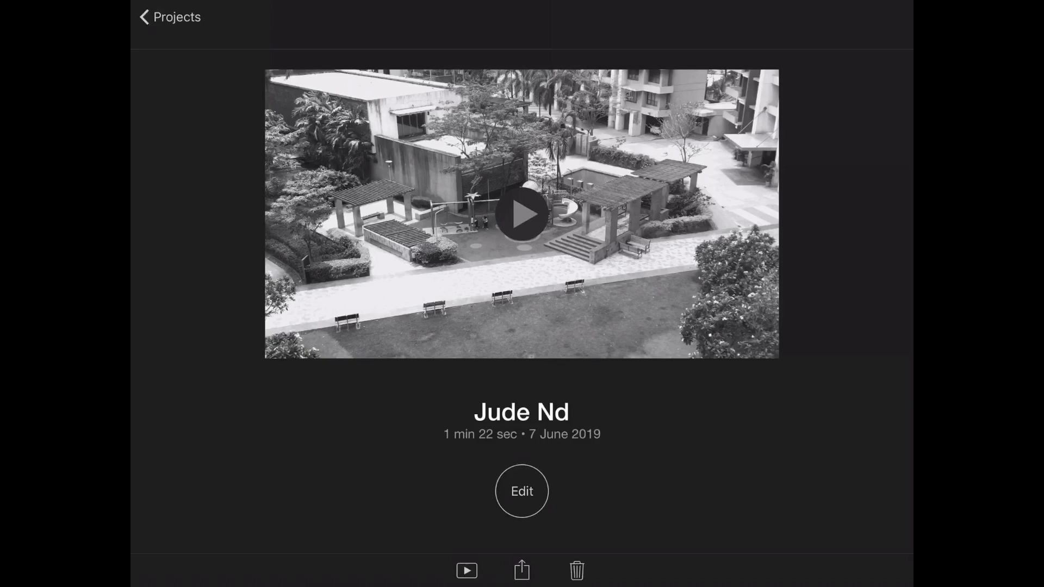
# Share the Jude Nd movie with Save Video so it lands in Photos.
pyautogui.click(520, 571)
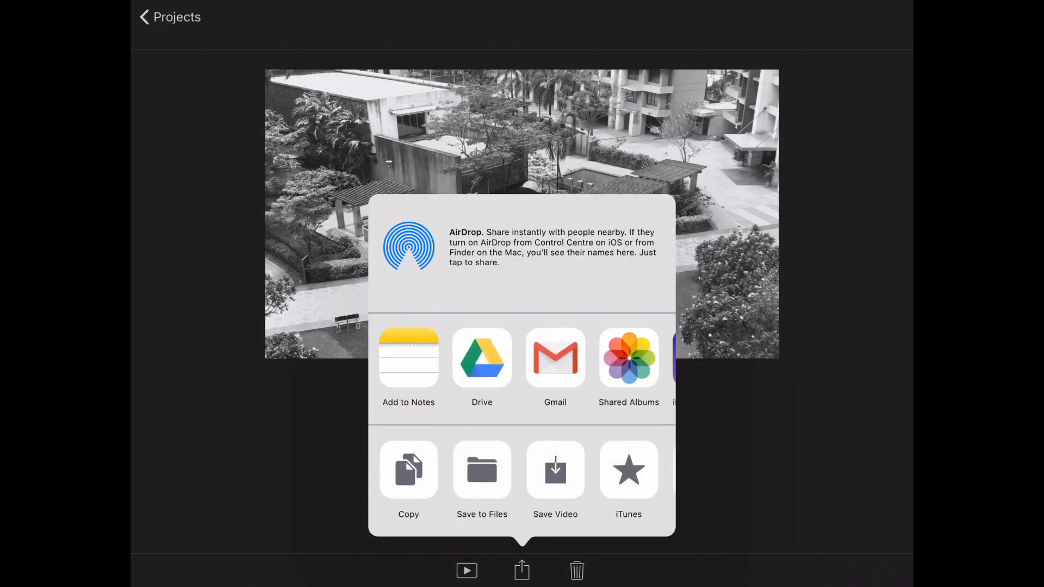
pyautogui.click(554, 470)
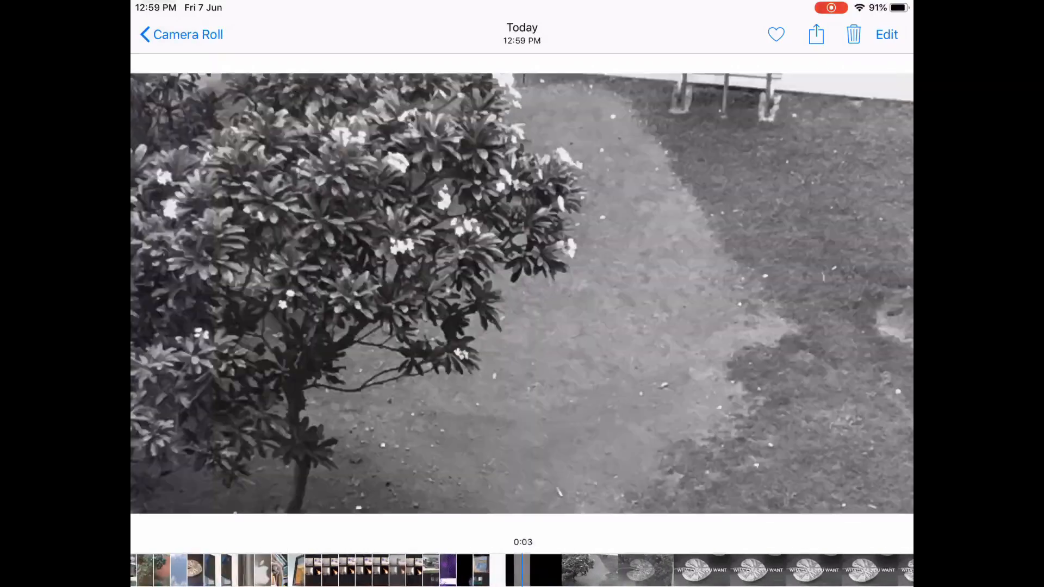
# Return to the Camera Roll in Photos and go to the iPad home screen.
pyautogui.click(182, 34)
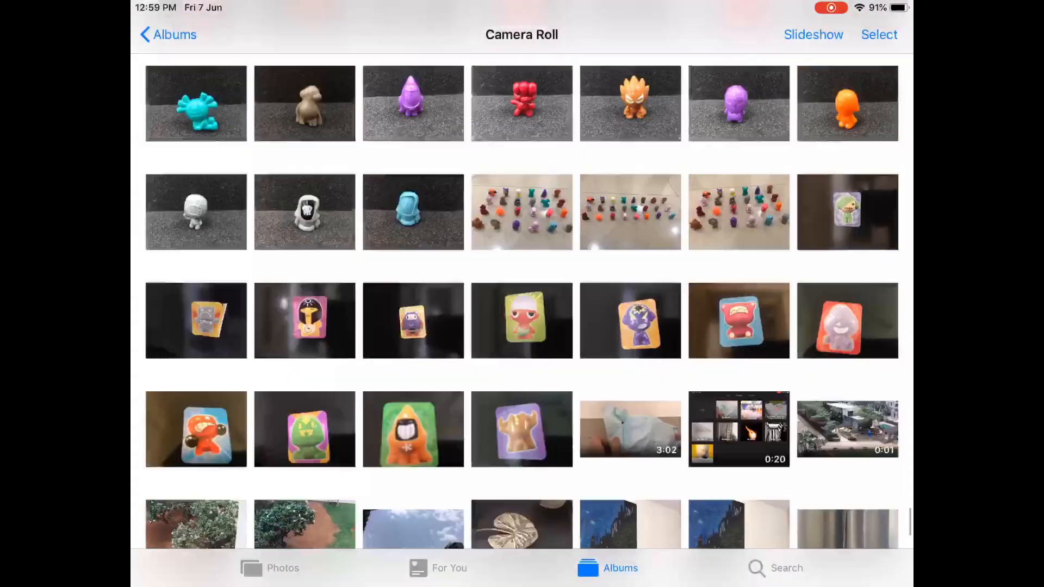
pyautogui.press('home')
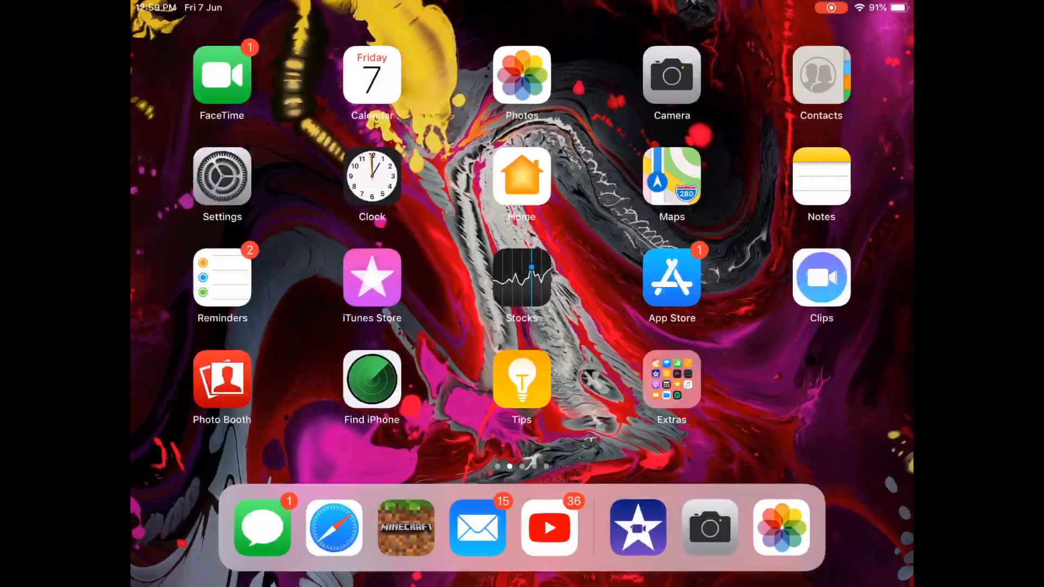